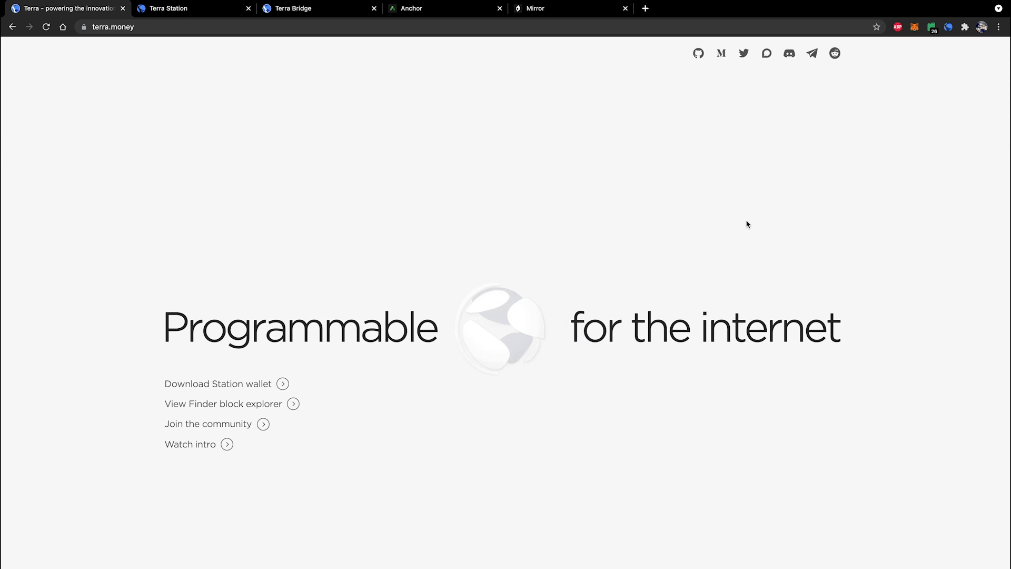
mouse_move(906, 130)
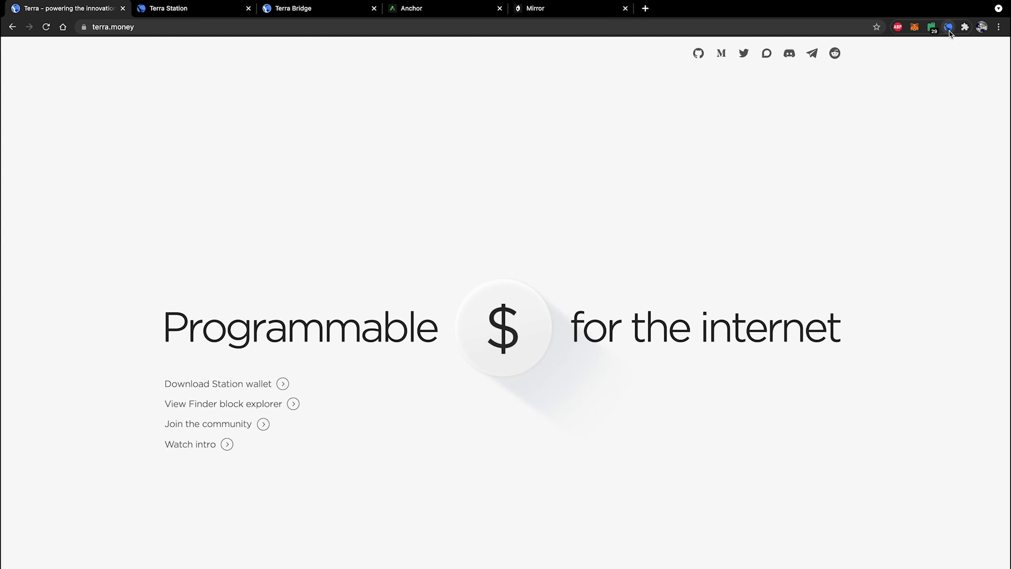
mouse_move(949, 28)
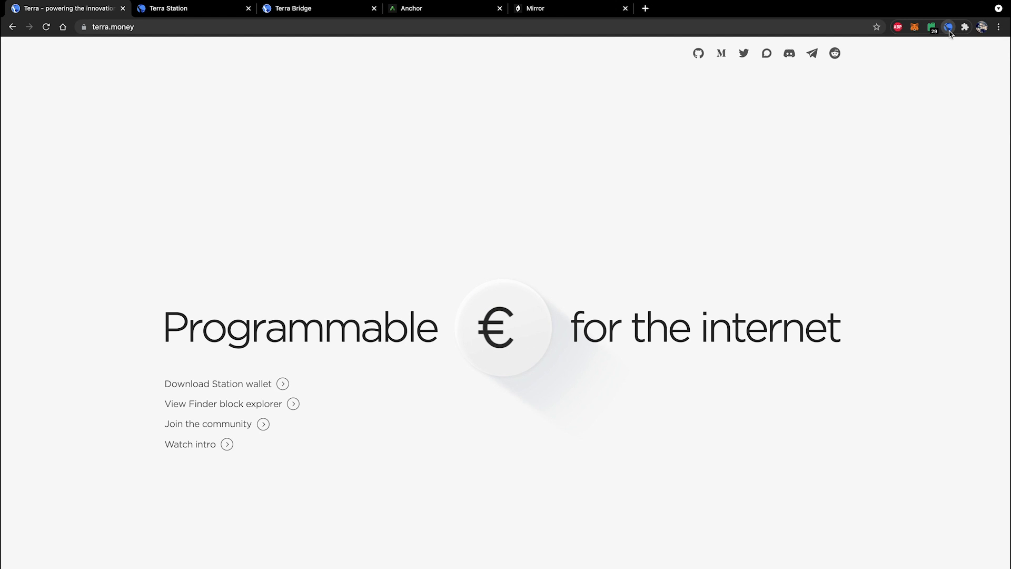
- Bring up the Terra Station extension's welcome screen with its wallet setup options
left_click(949, 26)
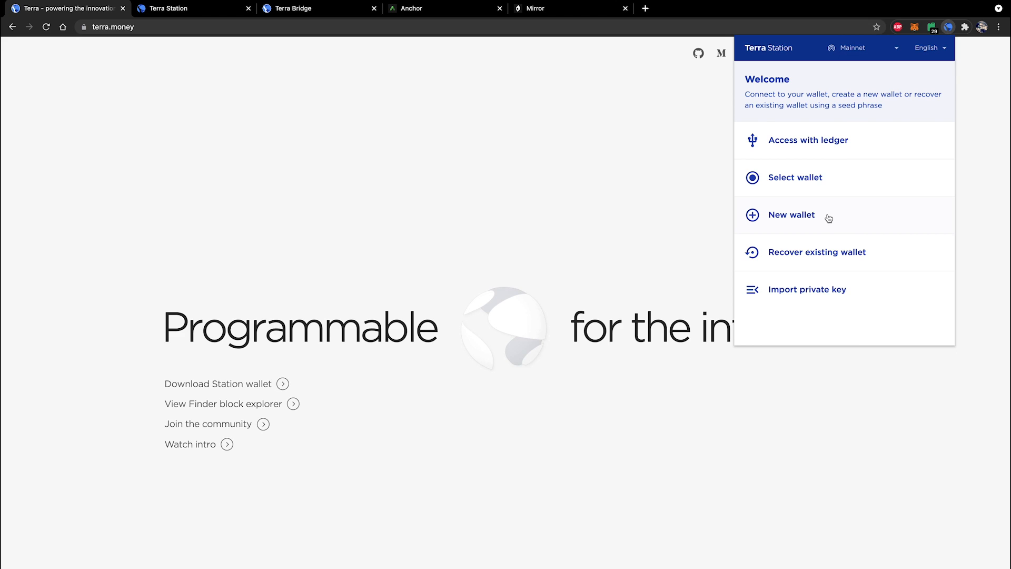
- Begin a new wallet named 'testing' with its password entered and confirmed
left_click(792, 215)
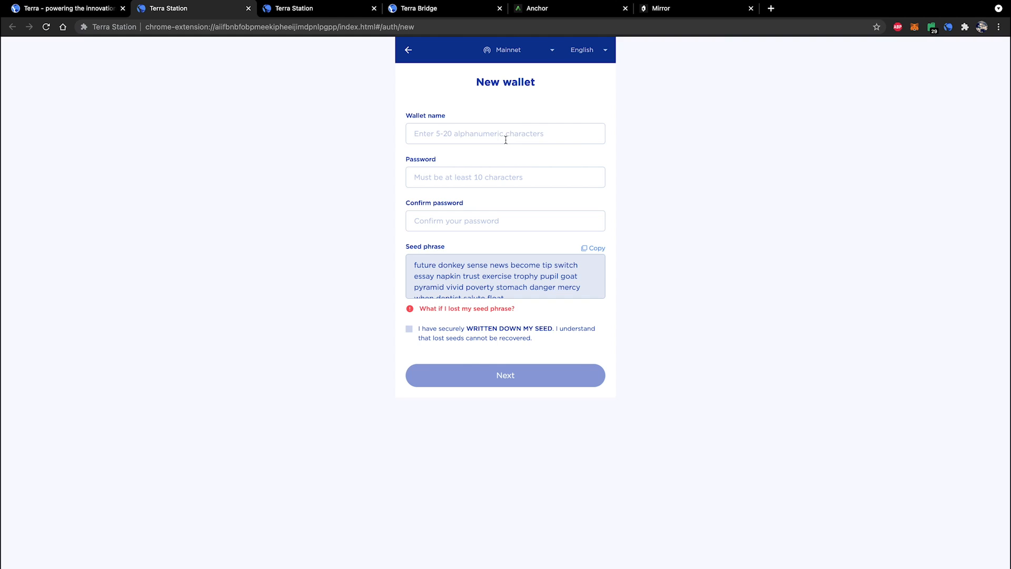
type("testing")
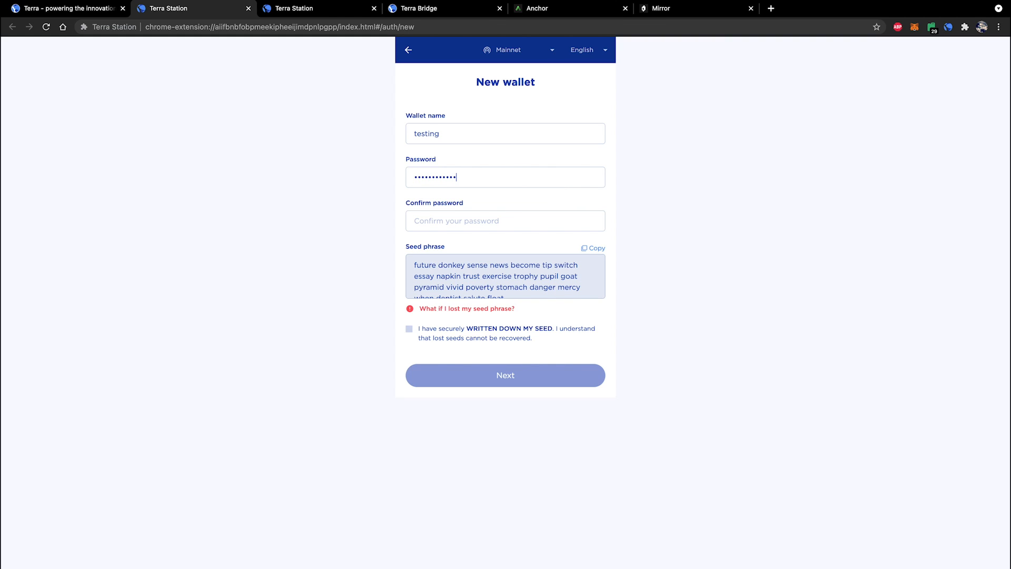
type("••")
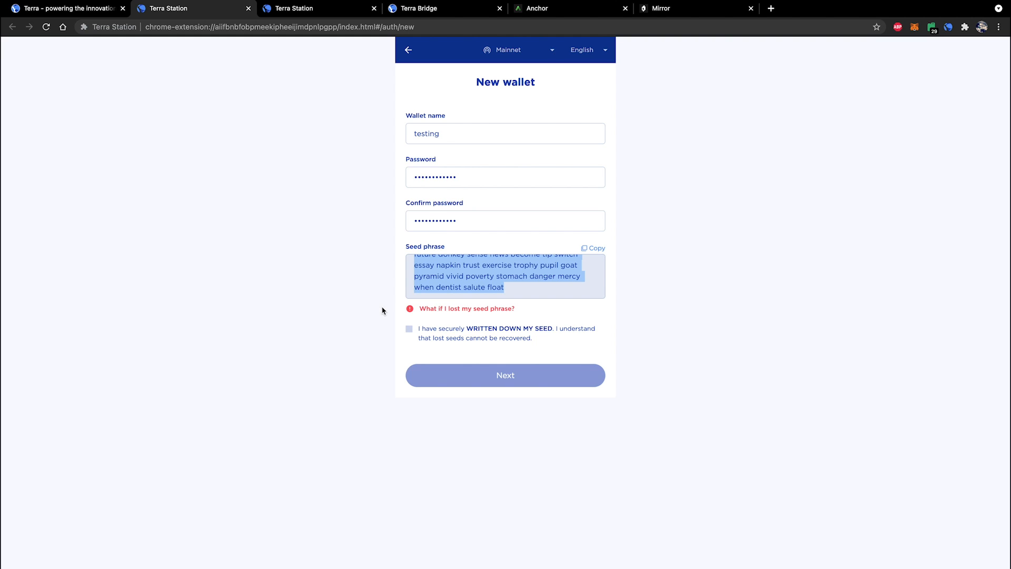
mouse_move(460, 309)
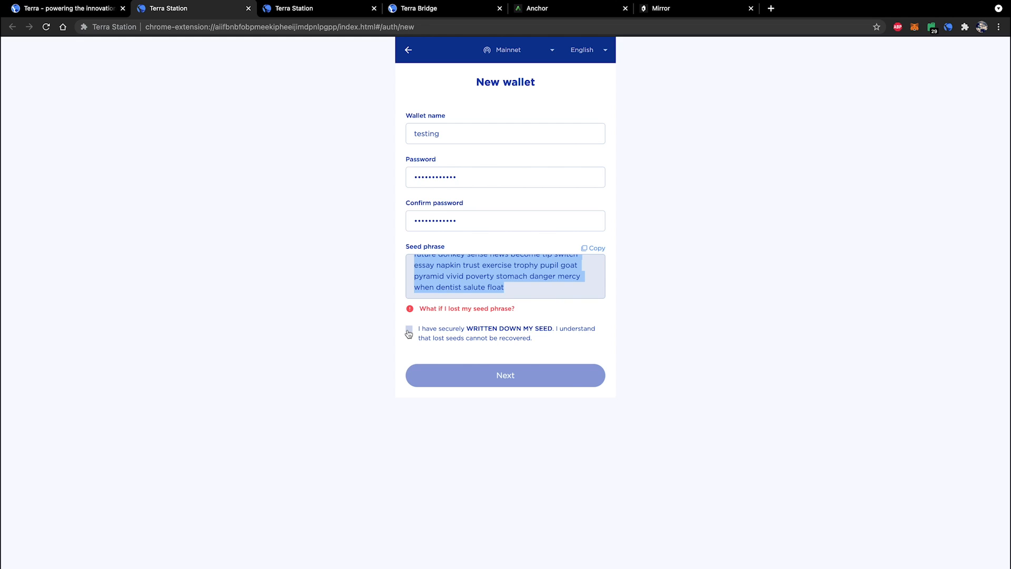
- Acknowledge the seed is written down and continue to confirming the 12th and 22nd words
left_click(409, 330)
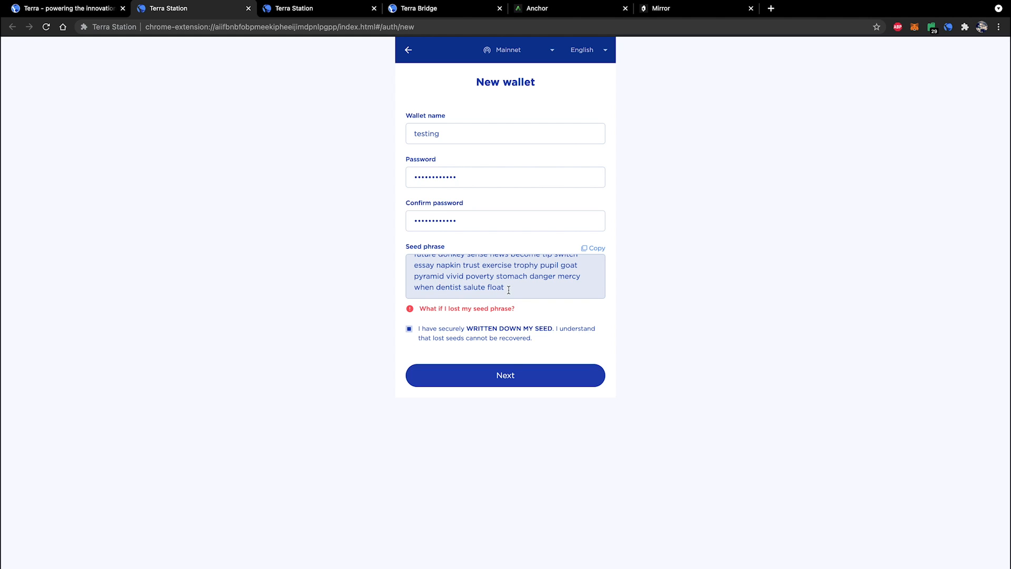
left_click(505, 375)
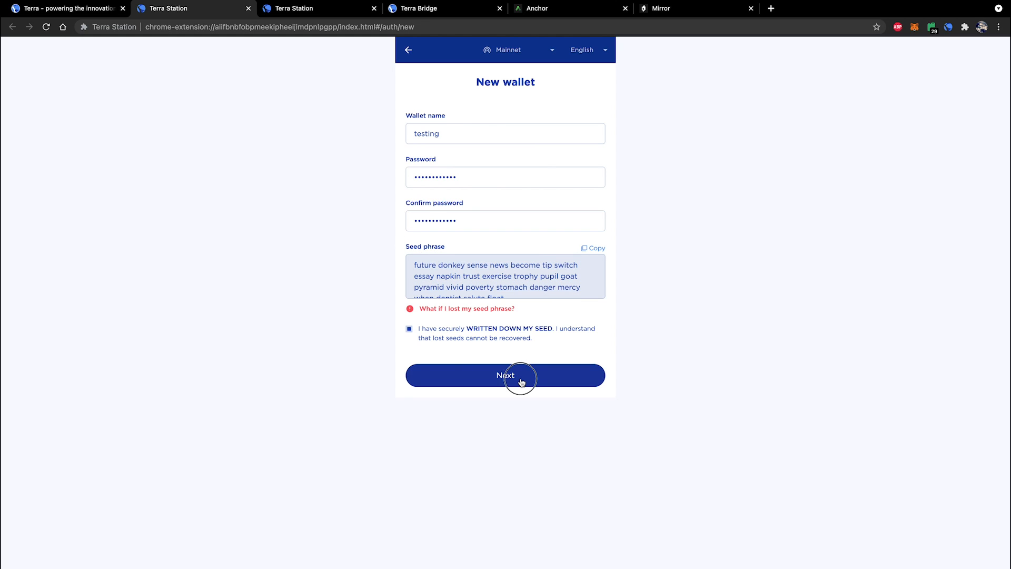
left_click(505, 375)
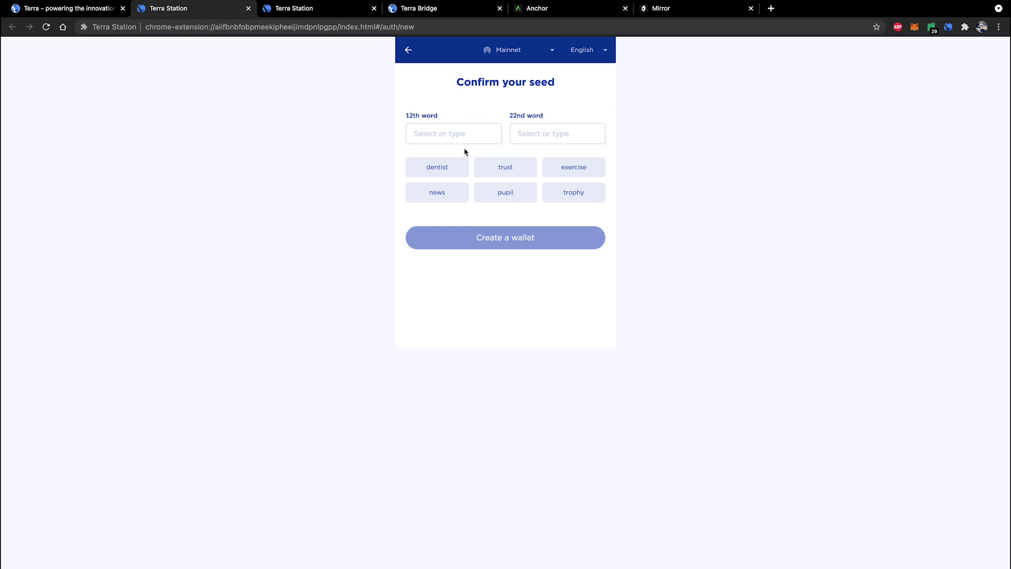
mouse_move(460, 151)
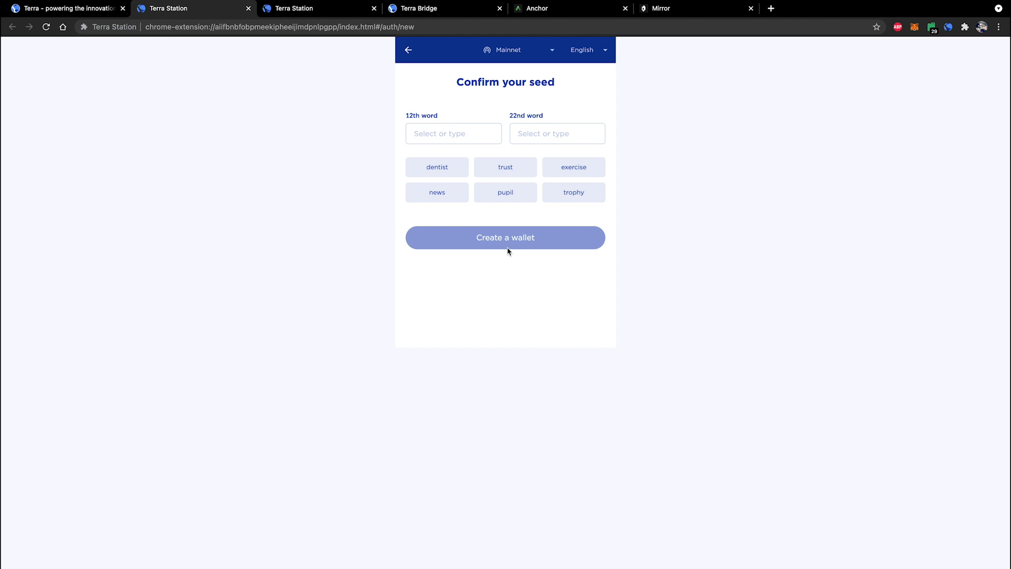
mouse_move(509, 247)
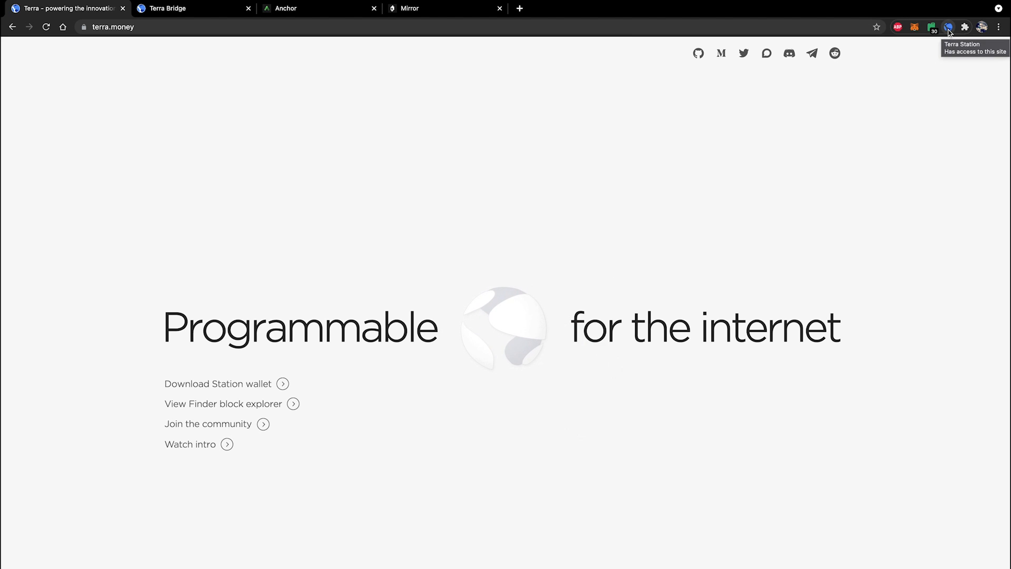
mouse_move(951, 33)
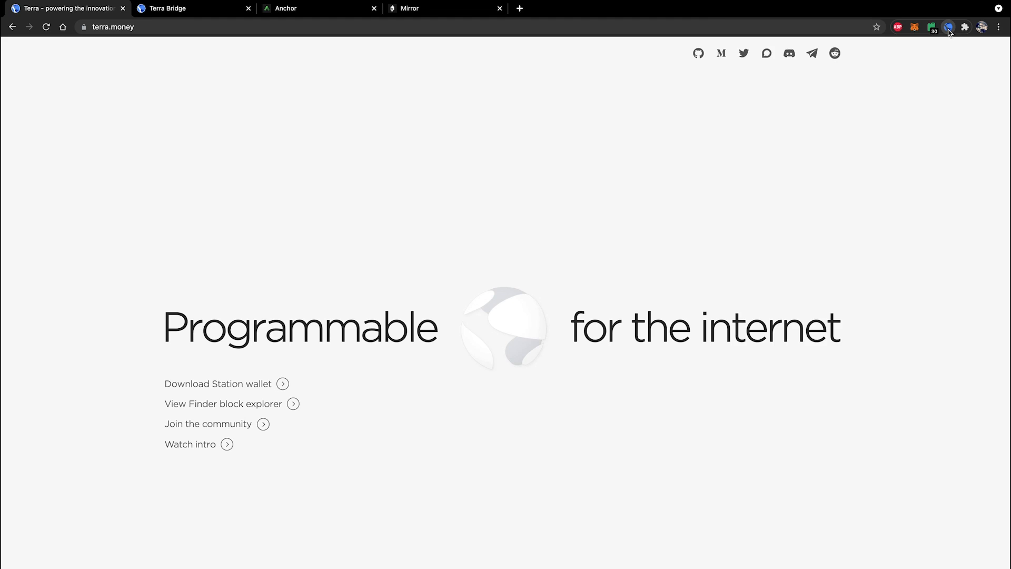
- Return from the setup tabs to the Terra Station web dashboard with its Luna statistics
left_click(950, 27)
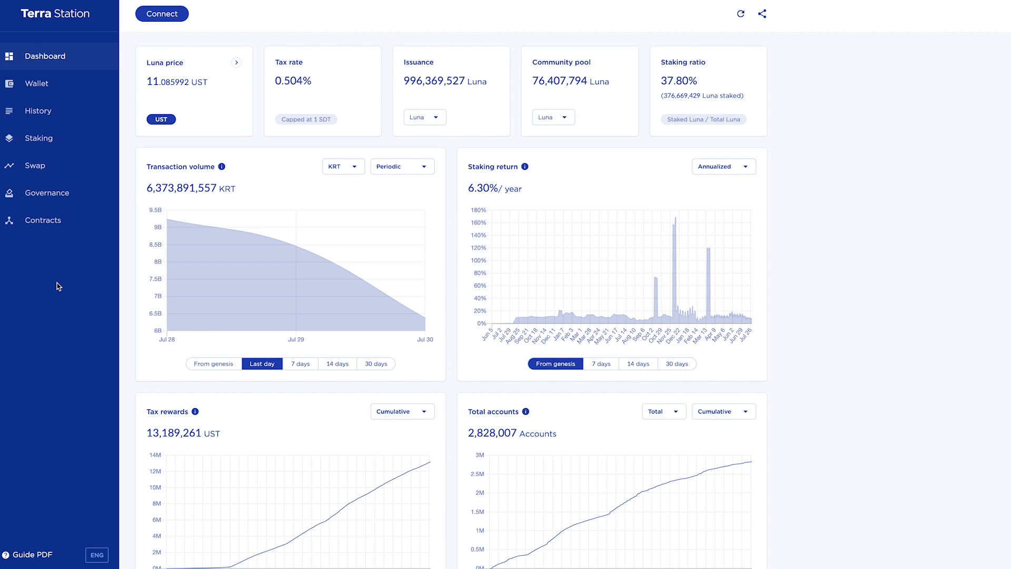
mouse_move(57, 291)
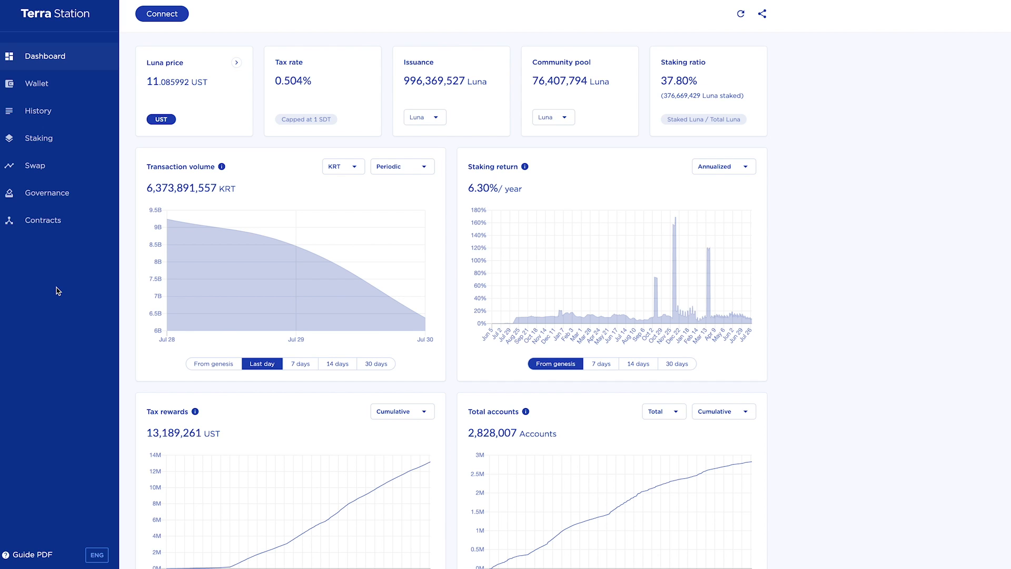
mouse_move(54, 254)
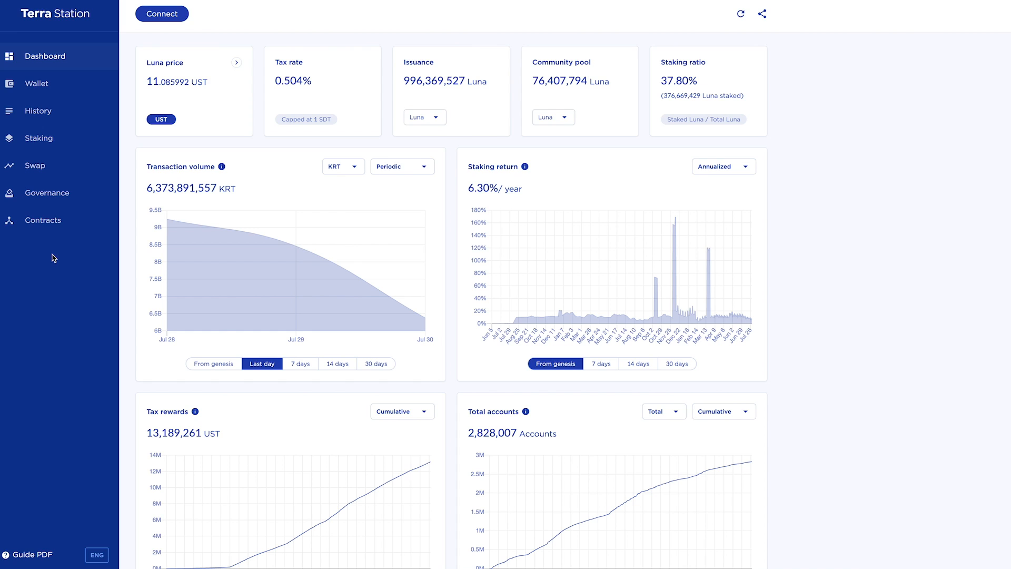
mouse_move(36, 74)
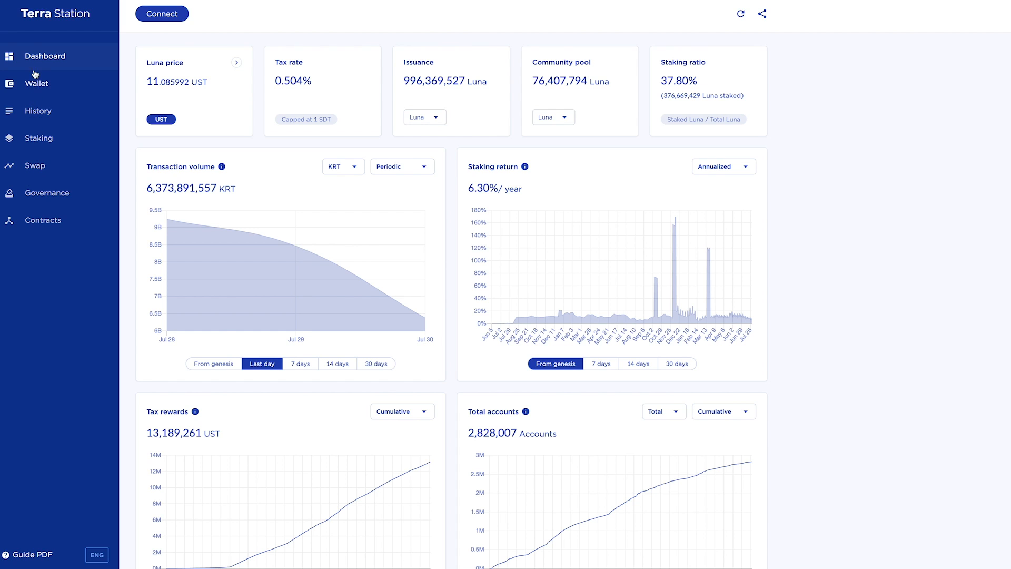
mouse_move(74, 276)
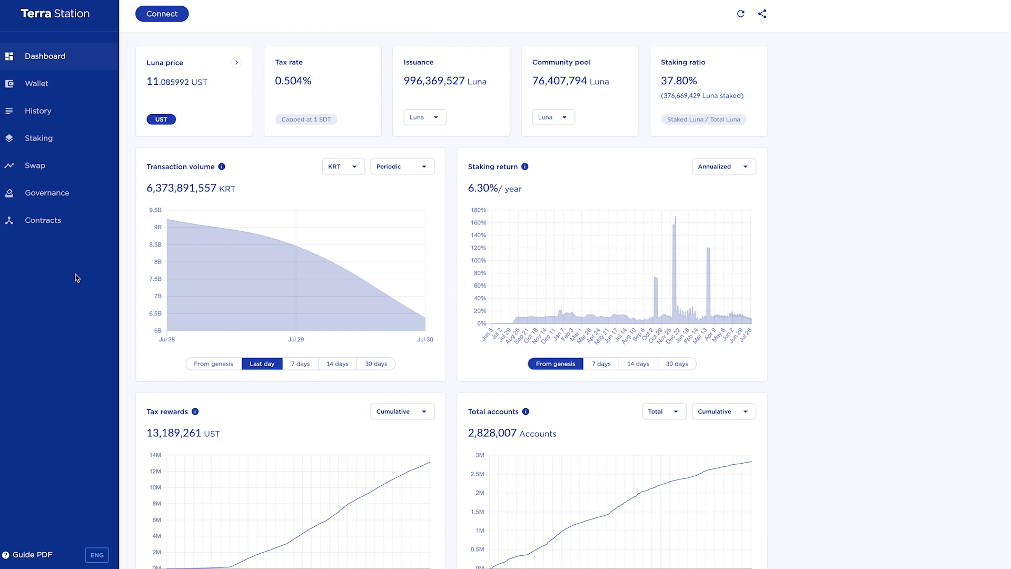
mouse_move(81, 282)
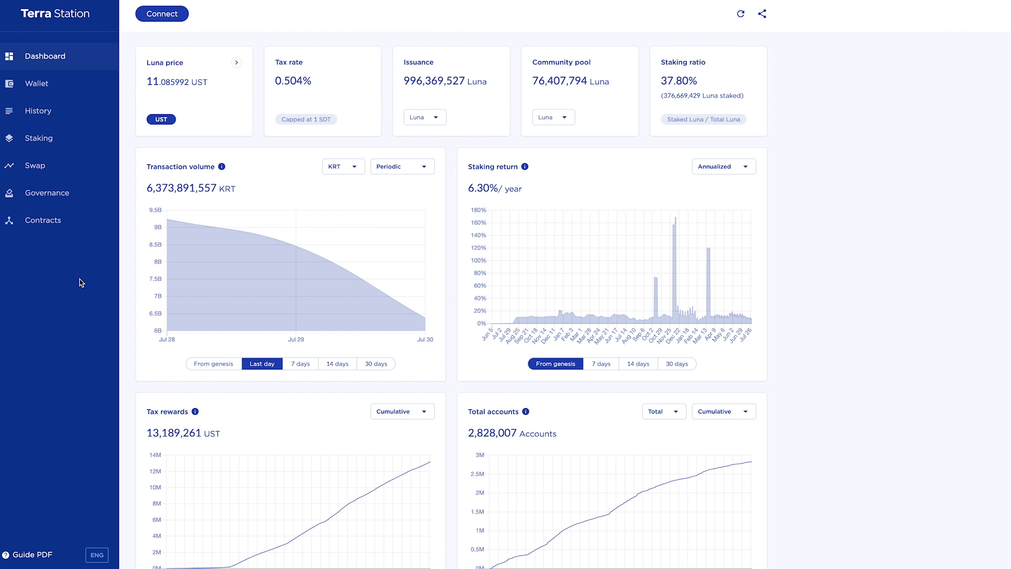
mouse_move(76, 439)
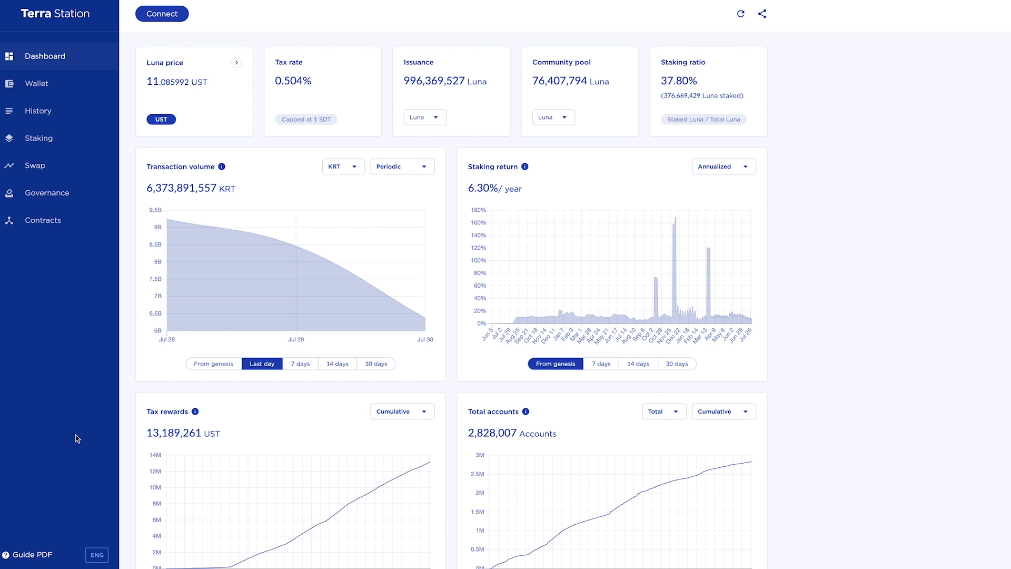
mouse_move(388, 362)
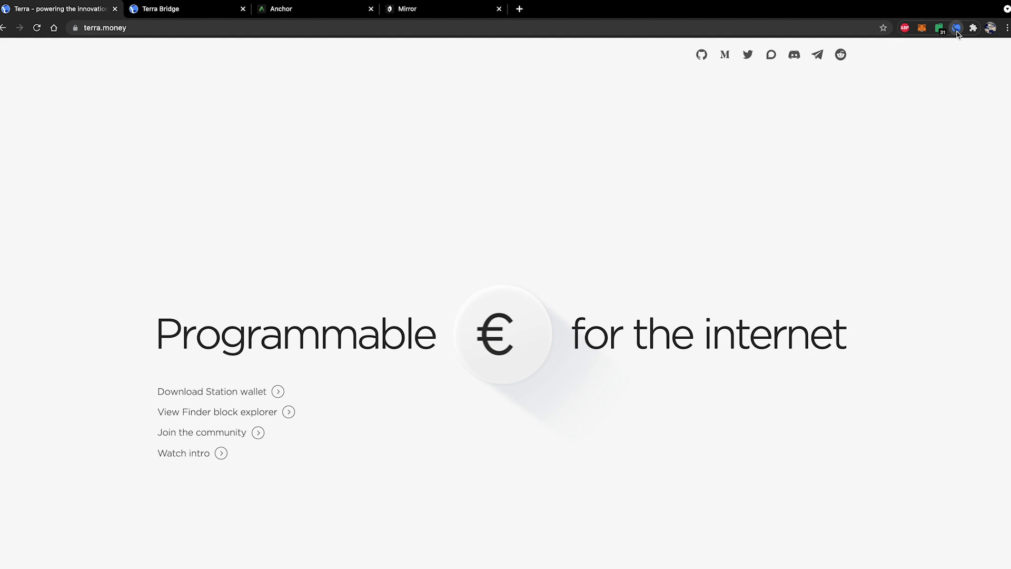
left_click(958, 27)
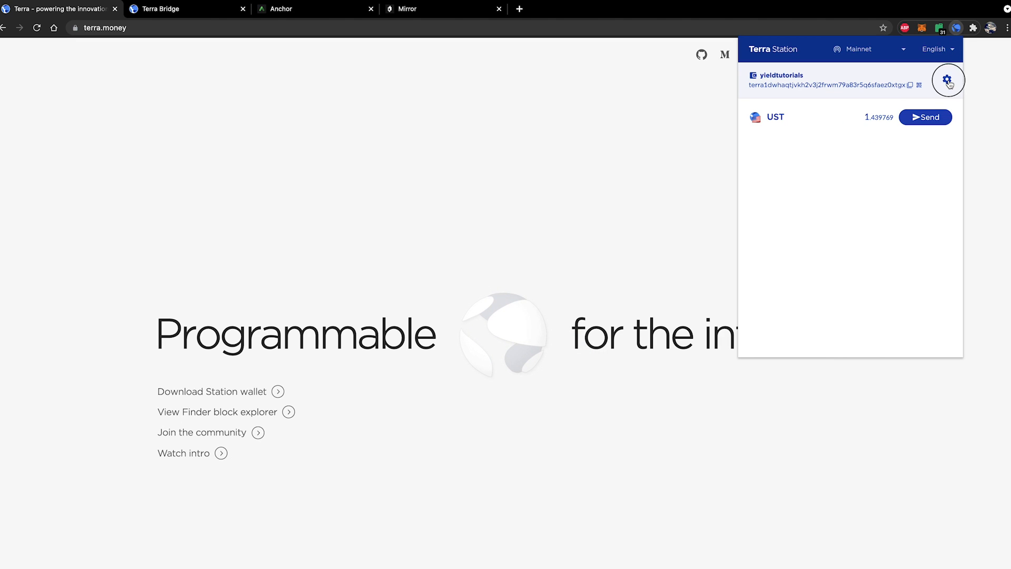
left_click(948, 79)
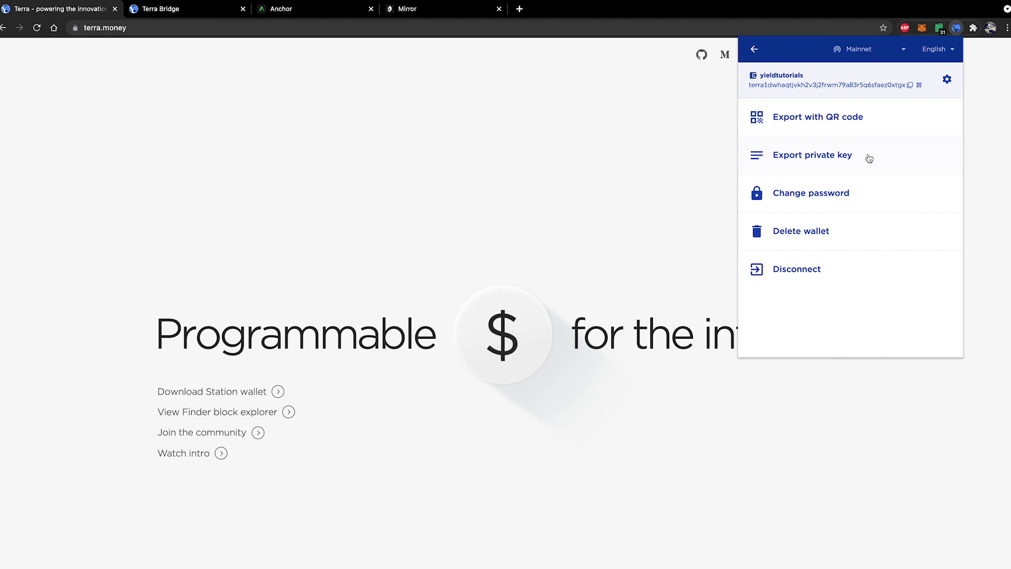
left_click(814, 155)
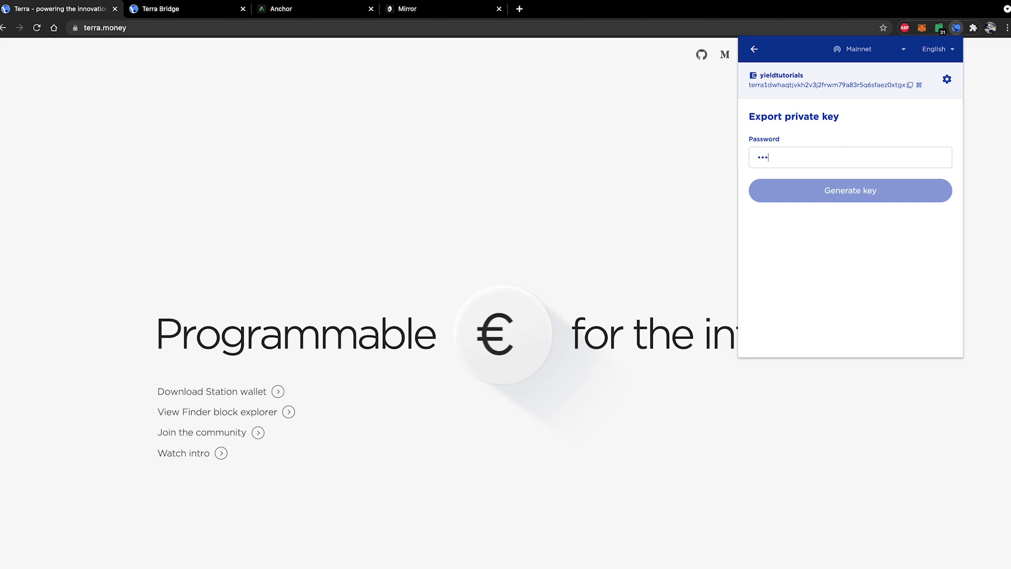
type("password")
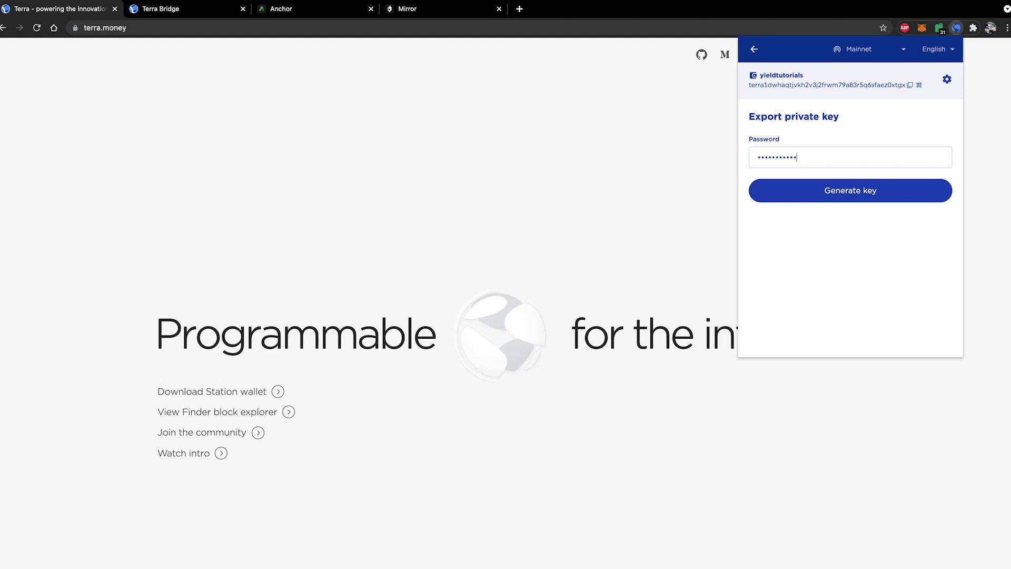
left_click(849, 191)
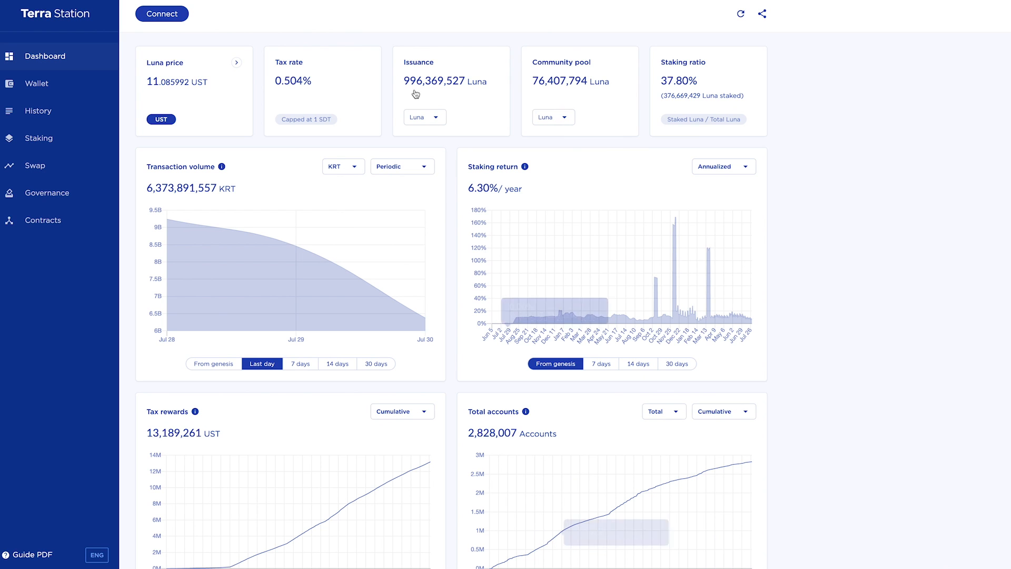
- Connect the yieldtutorials wallet to the dashboard by importing its private key and password
left_click(162, 14)
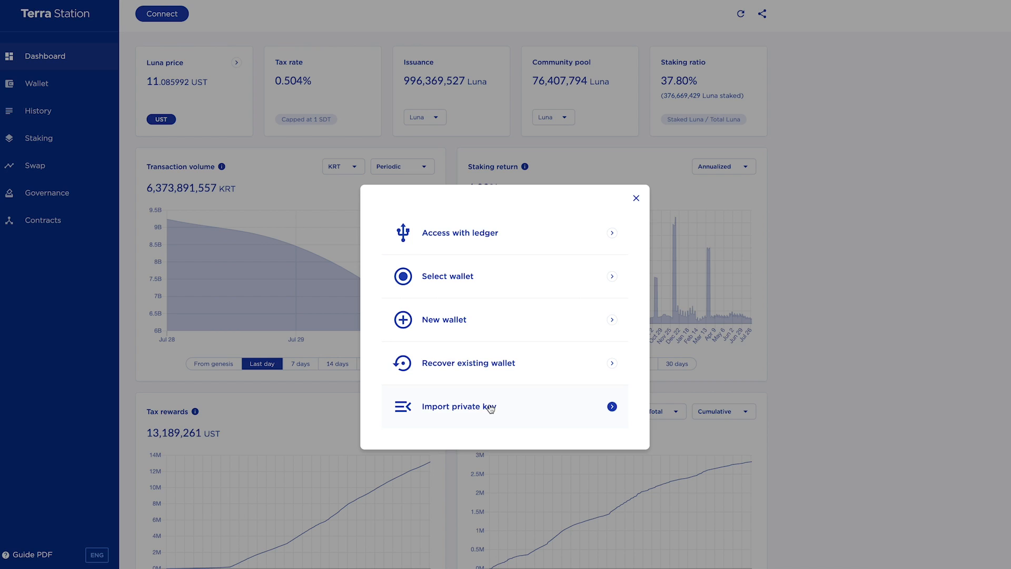
left_click(458, 406)
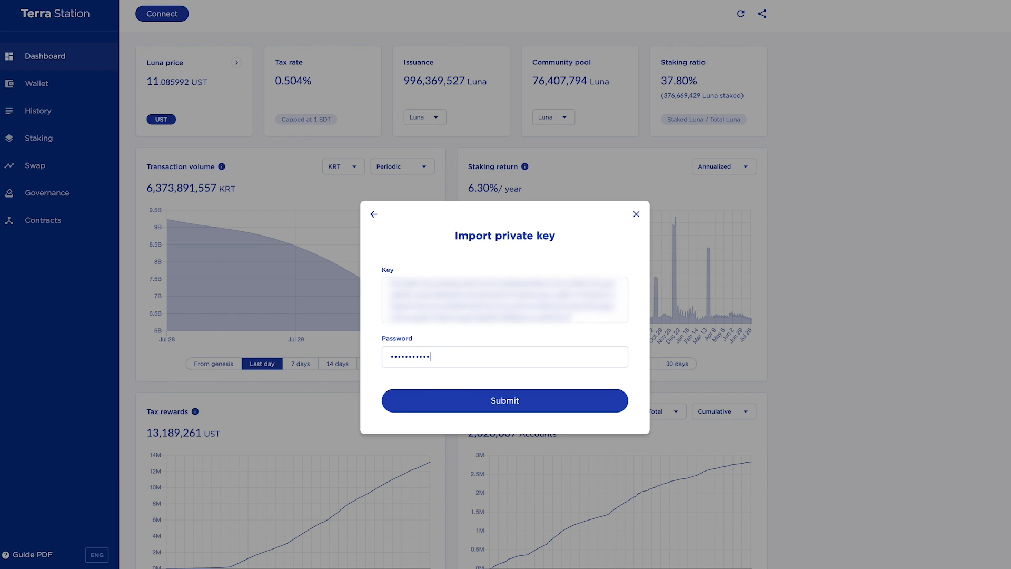
left_click(505, 400)
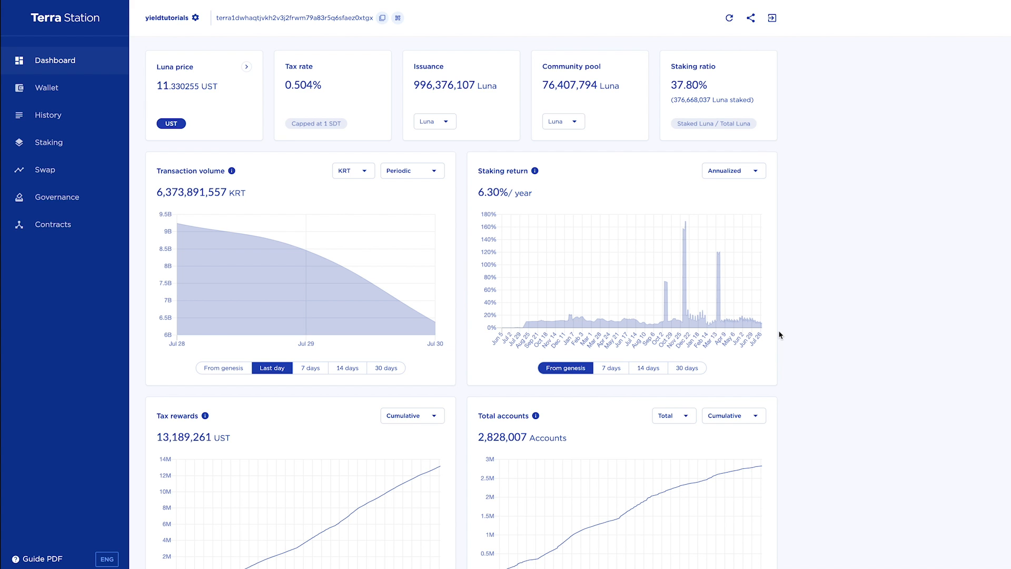
mouse_move(160, 25)
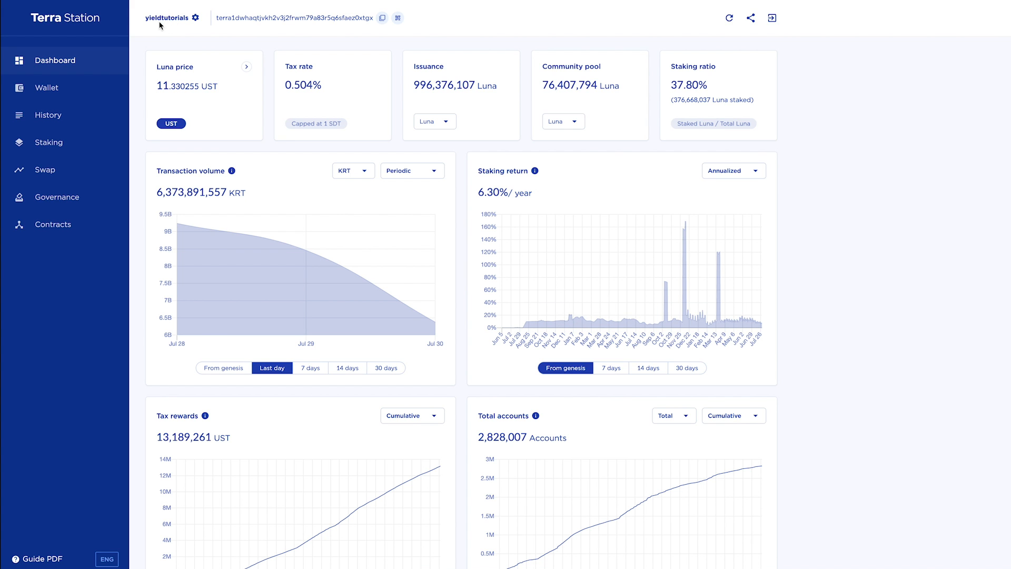
mouse_move(214, 22)
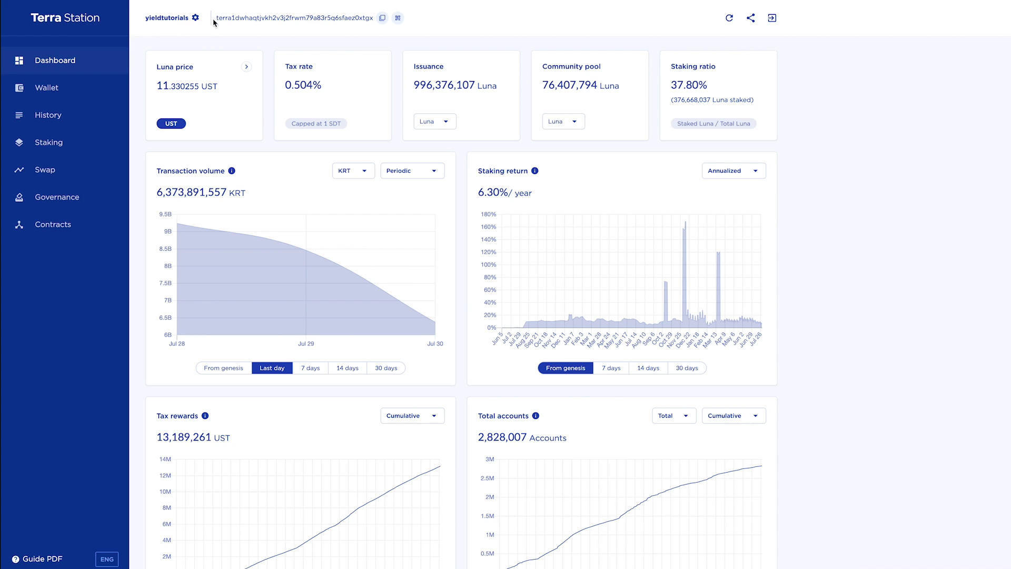
mouse_move(298, 16)
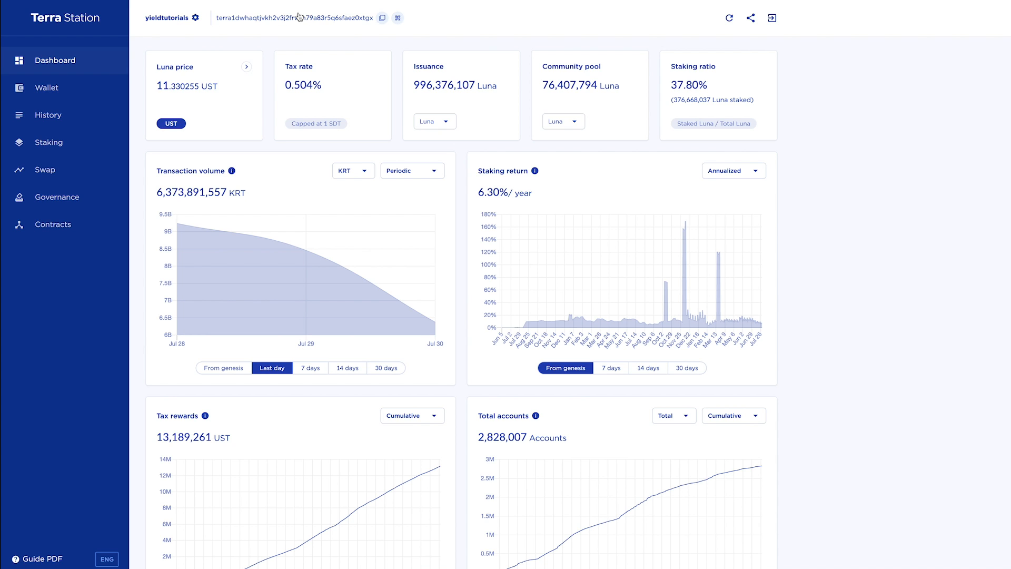
mouse_move(49, 88)
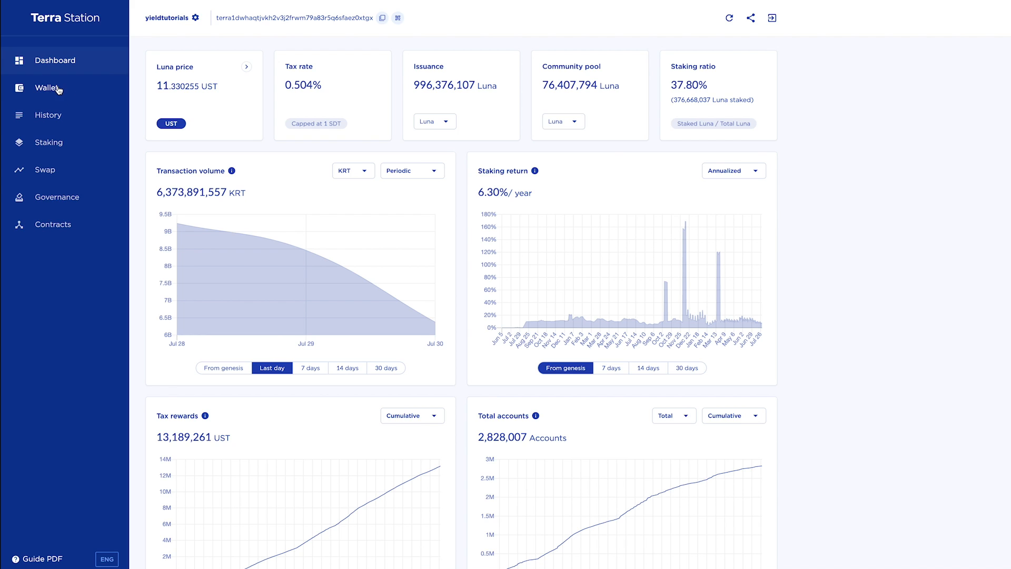
left_click(48, 142)
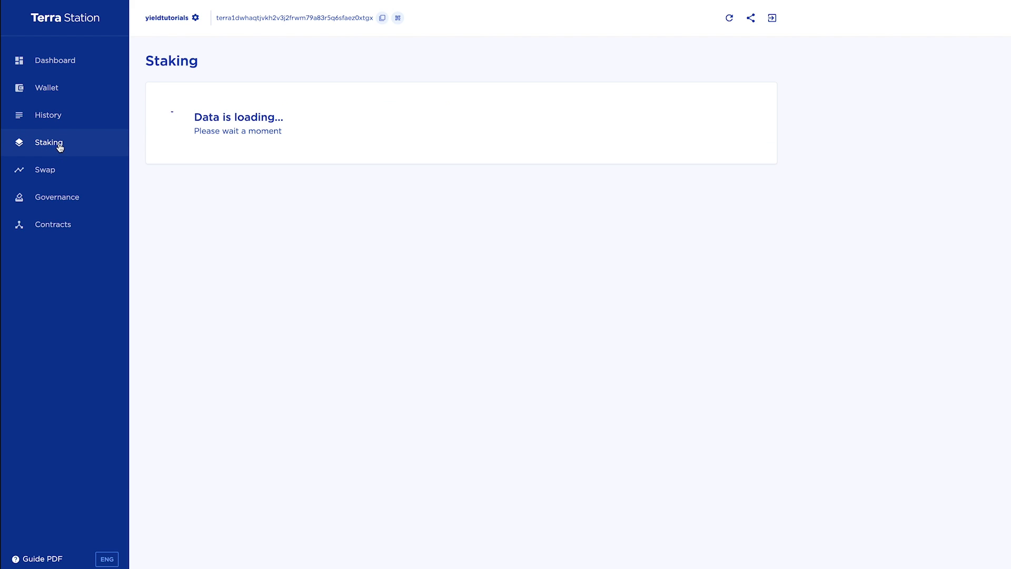
left_click(55, 61)
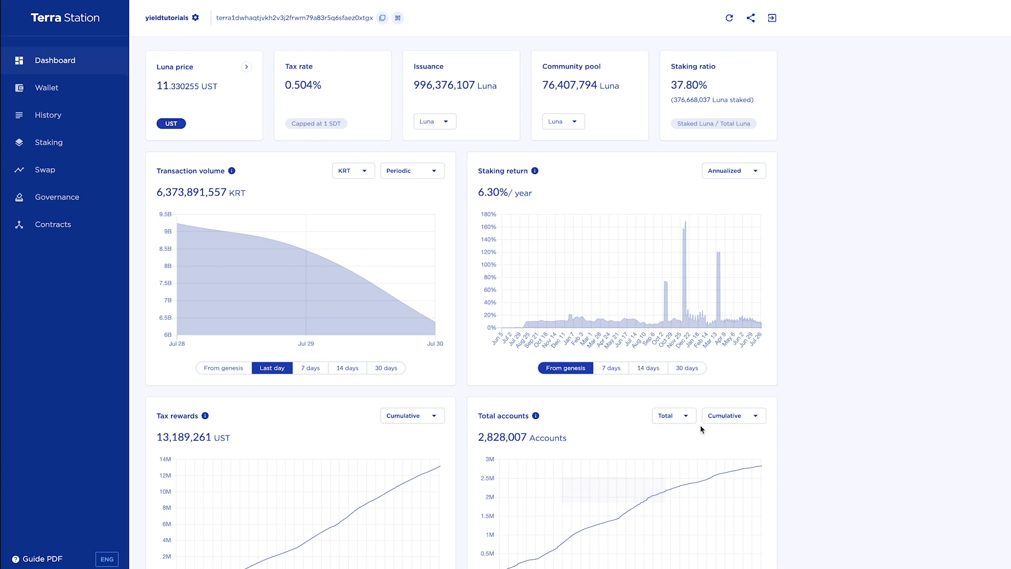
left_click(159, 9)
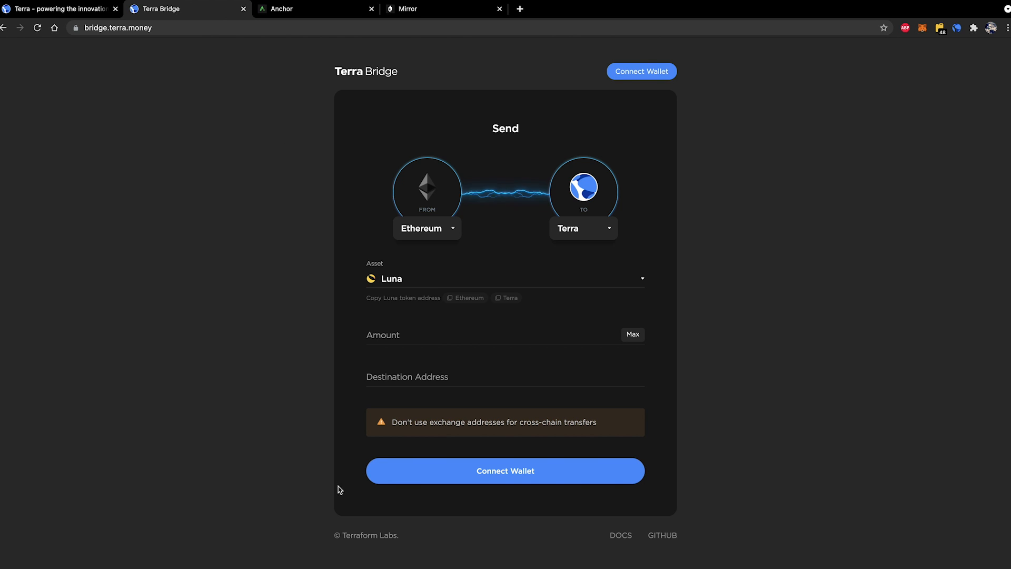
mouse_move(909, 253)
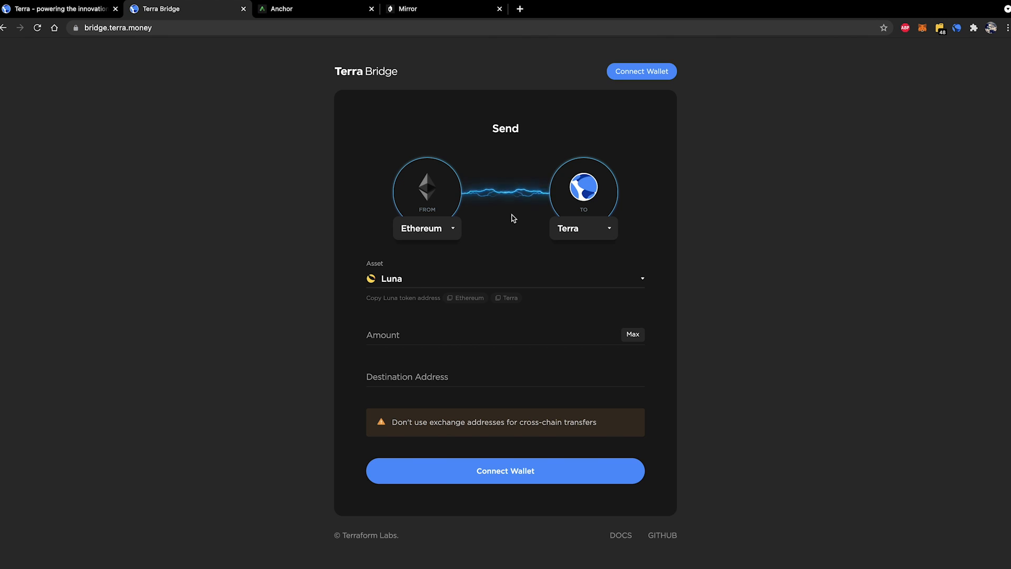
mouse_move(516, 157)
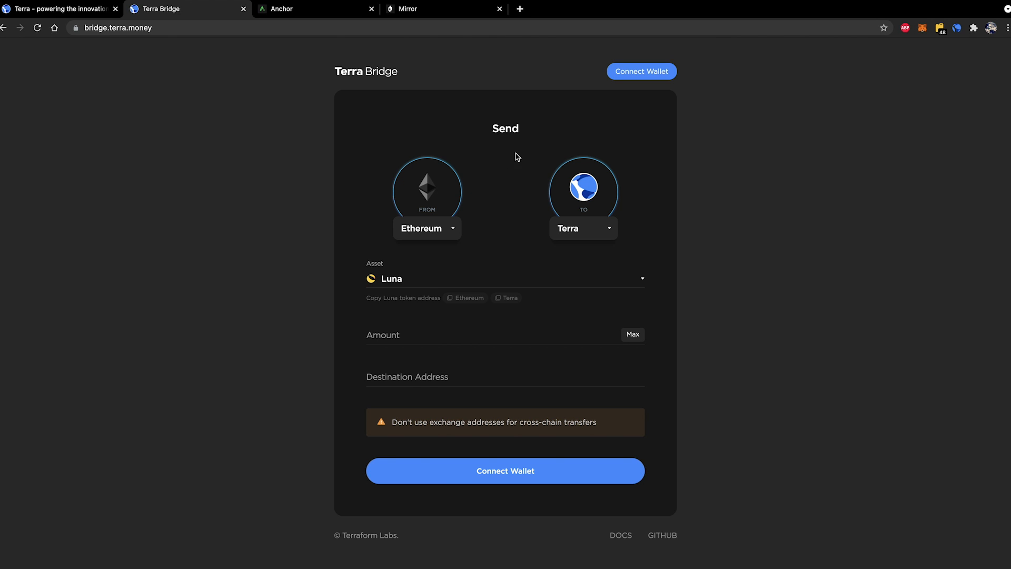
mouse_move(530, 122)
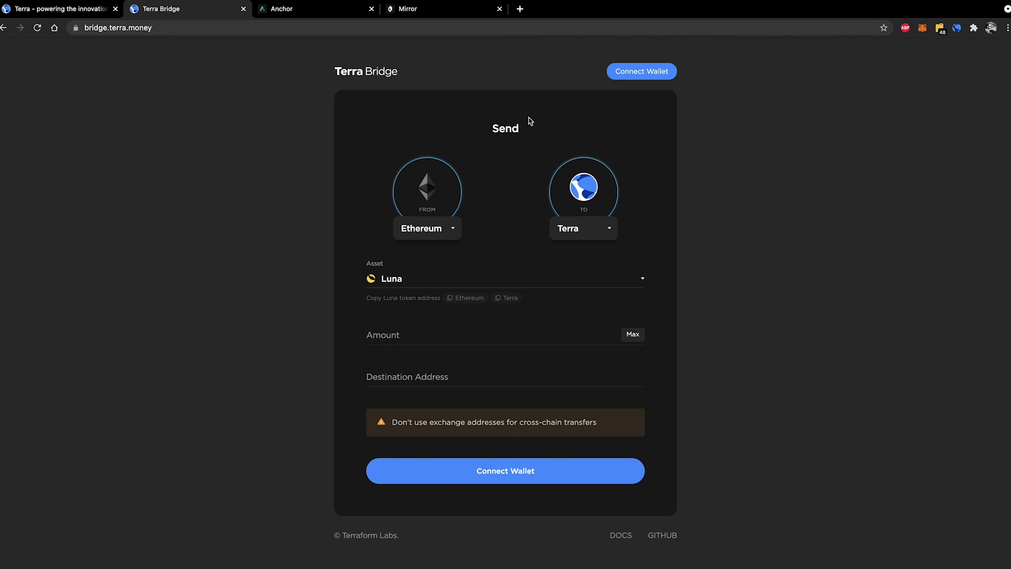
mouse_move(493, 264)
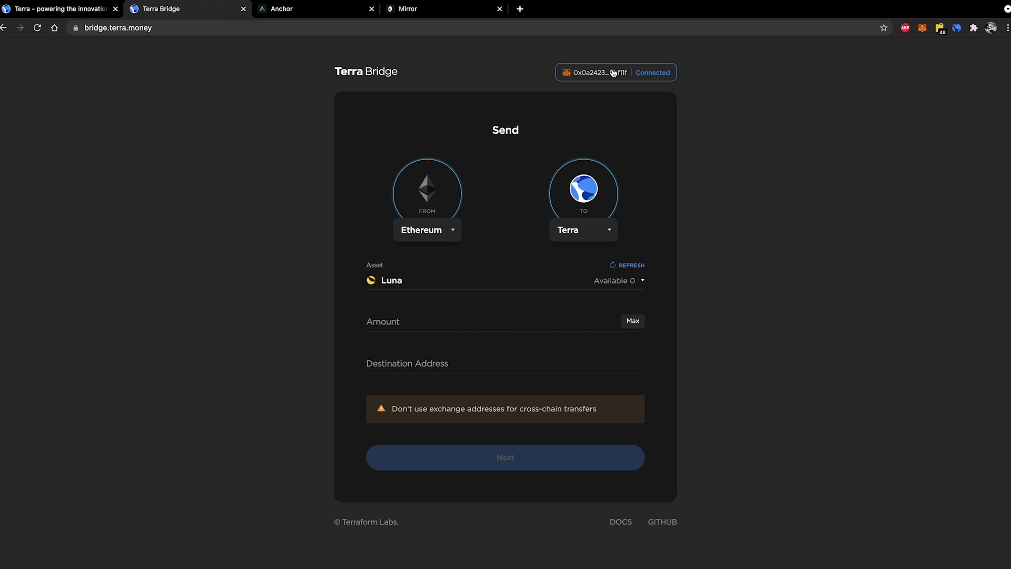
mouse_move(380, 422)
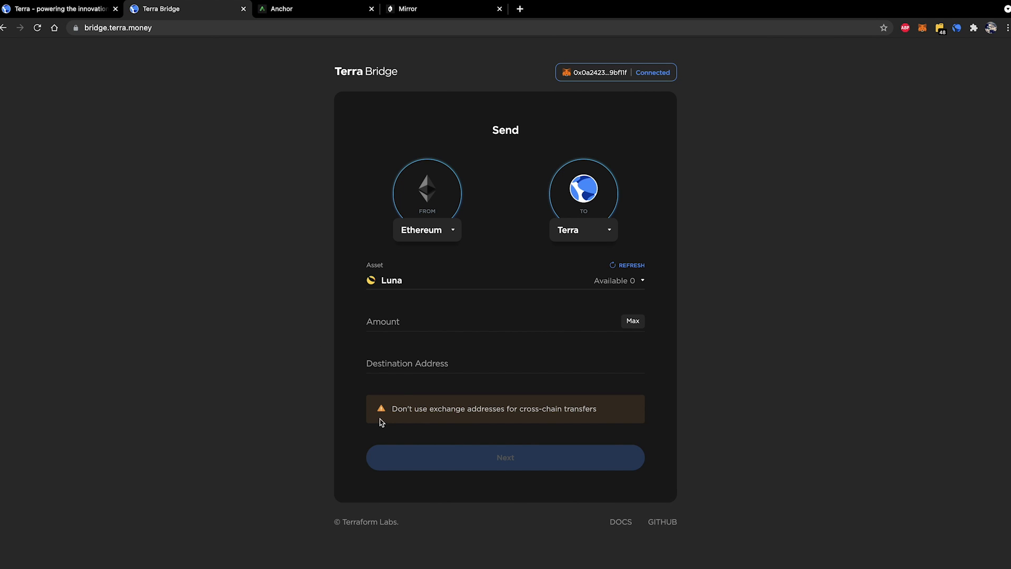
mouse_move(413, 204)
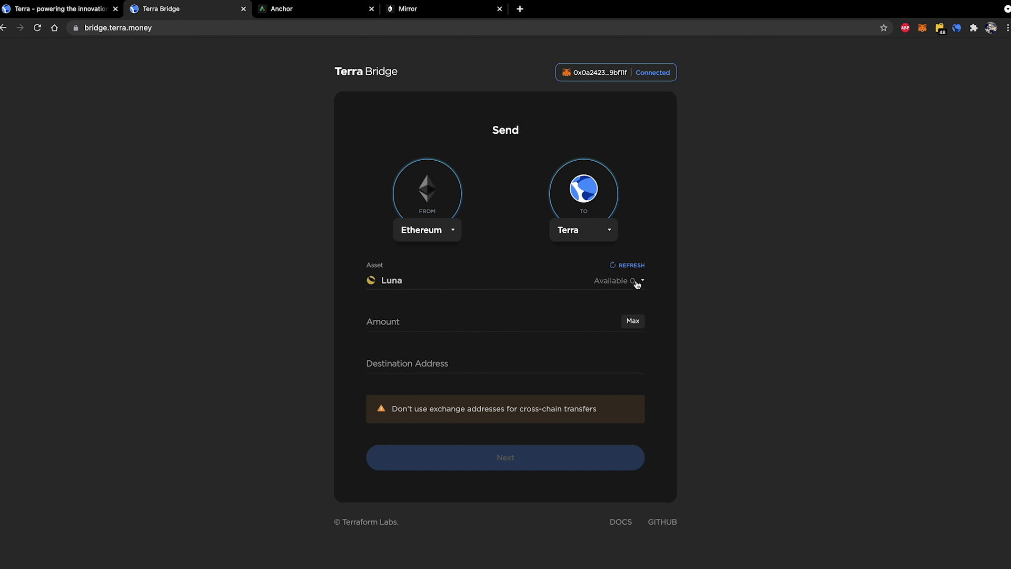
- Choose UST, with 107 available, as the asset for the Ethereum-to-Terra send
left_click(638, 281)
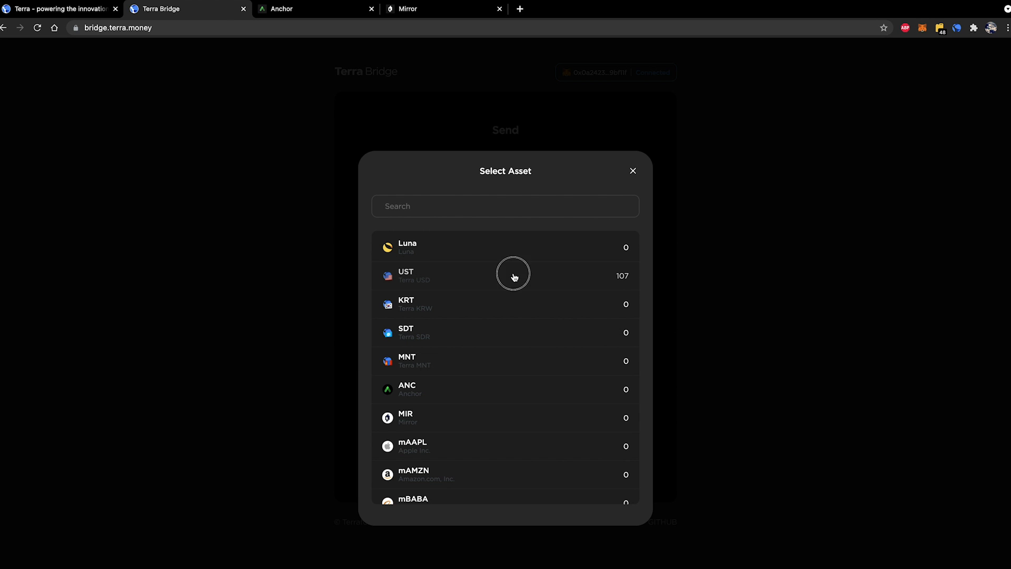
left_click(505, 275)
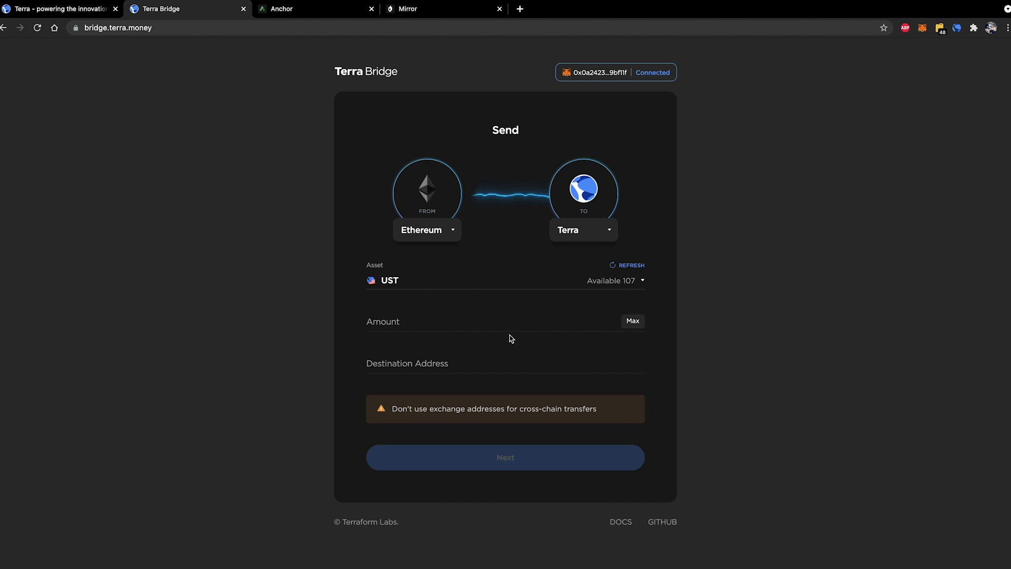
left_click(452, 322)
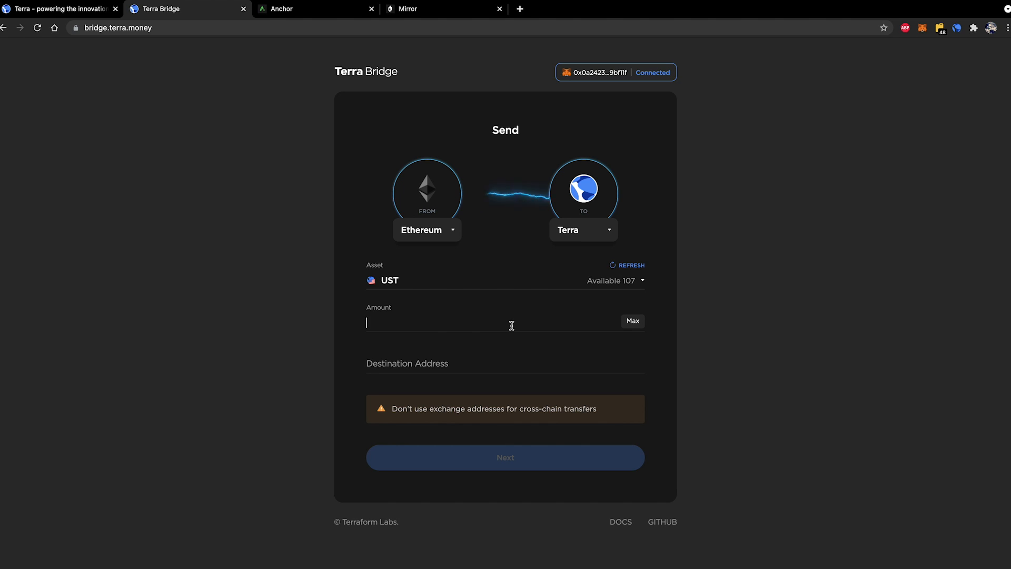
type("100")
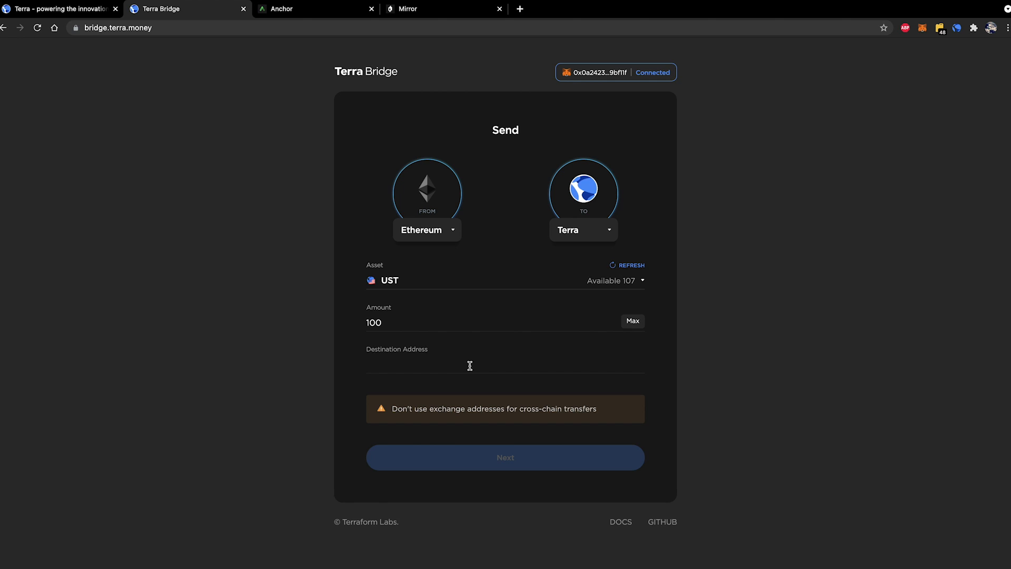
mouse_move(832, 127)
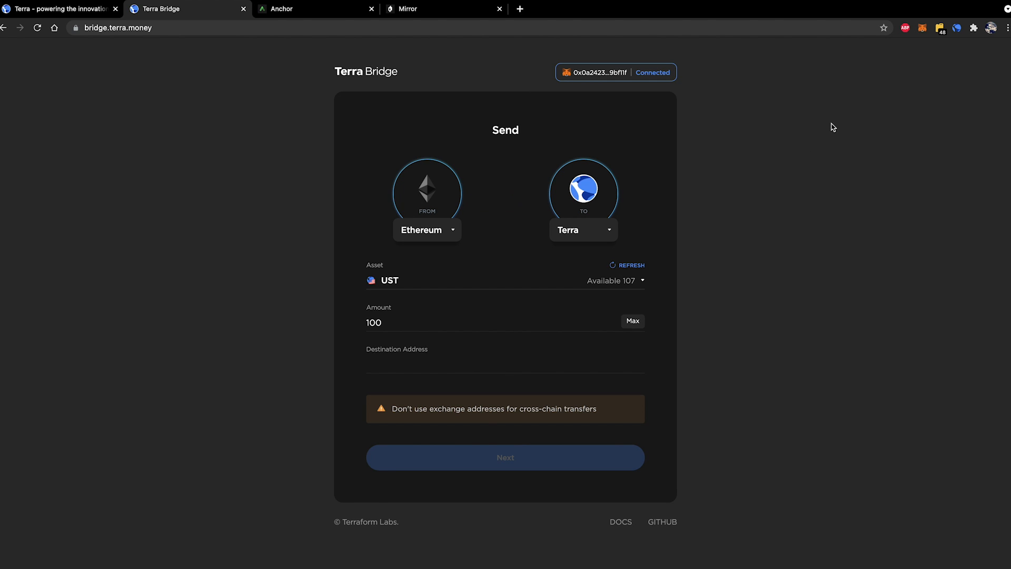
mouse_move(959, 35)
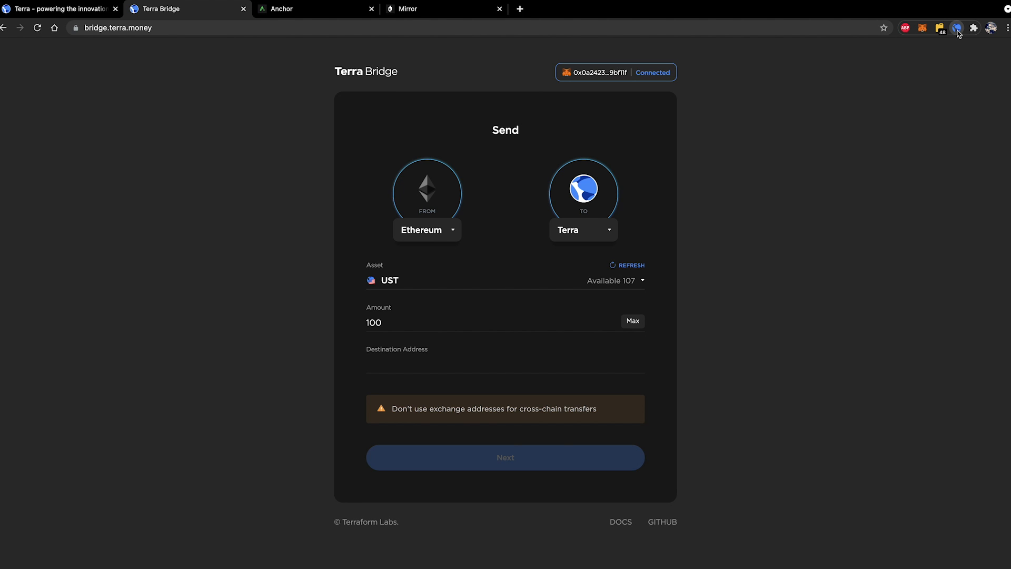
- Copy the Terra wallet's own address into the Destination Address field beside the 100 UST amount
left_click(958, 27)
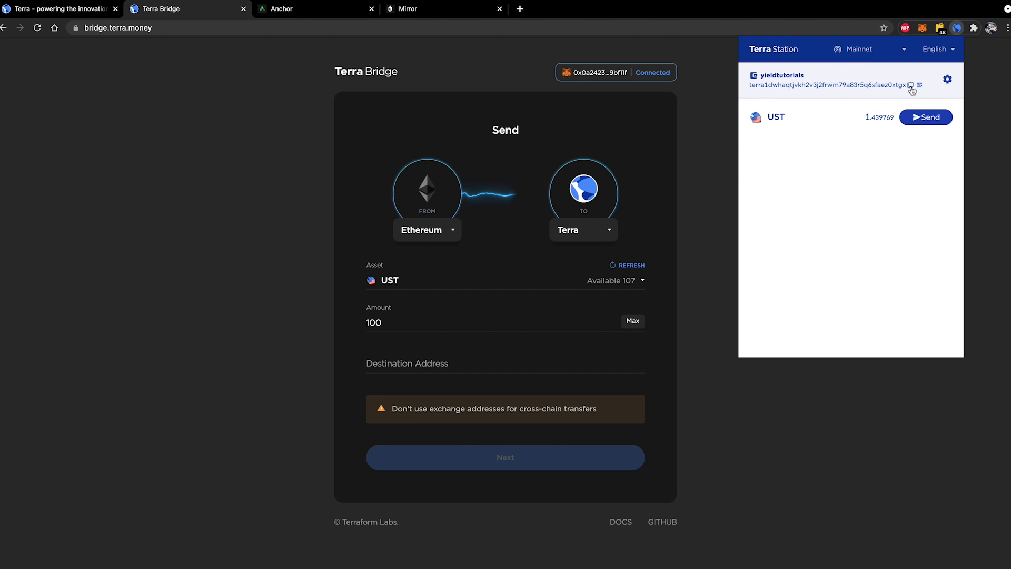
left_click(912, 85)
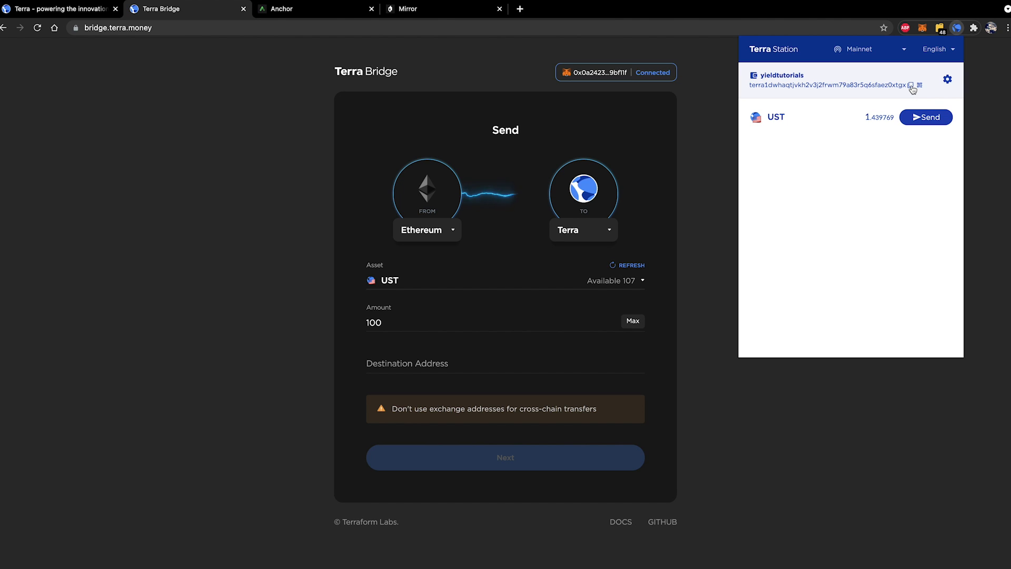
left_click(413, 367)
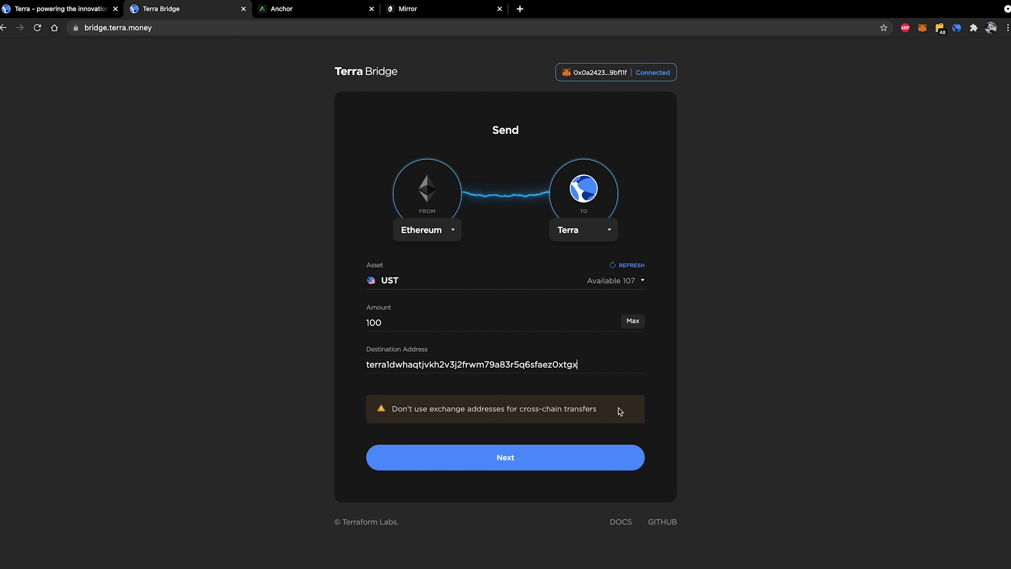
mouse_move(603, 413)
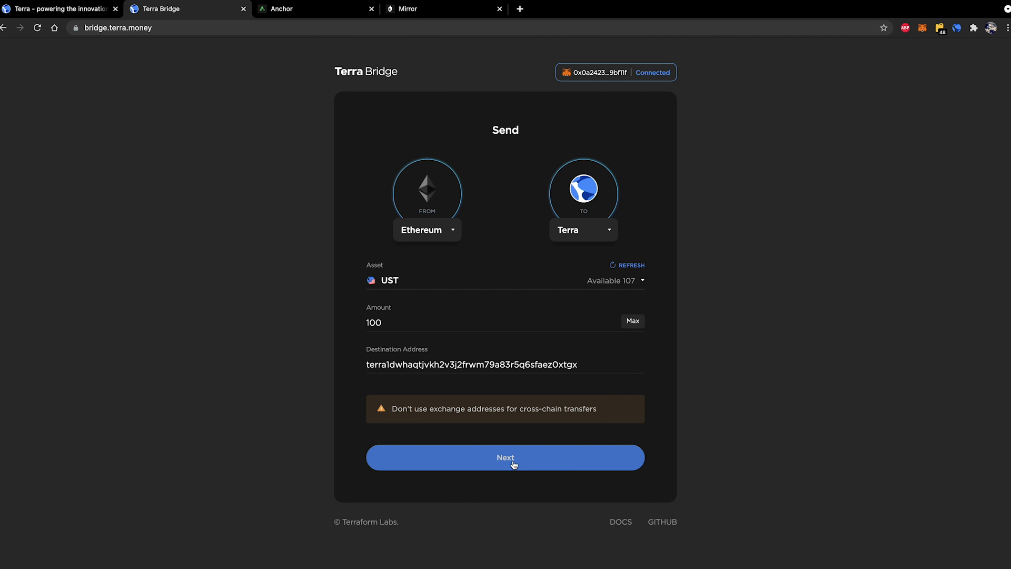
- Review and confirm the 100 UST transfer to the Terra address, raising MetaMask's burn request
left_click(505, 458)
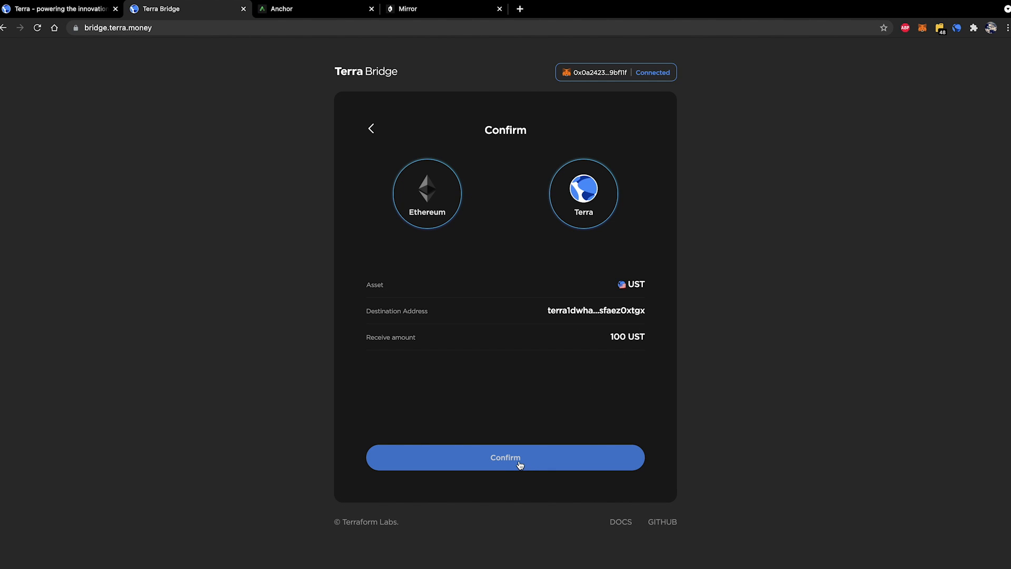
left_click(504, 457)
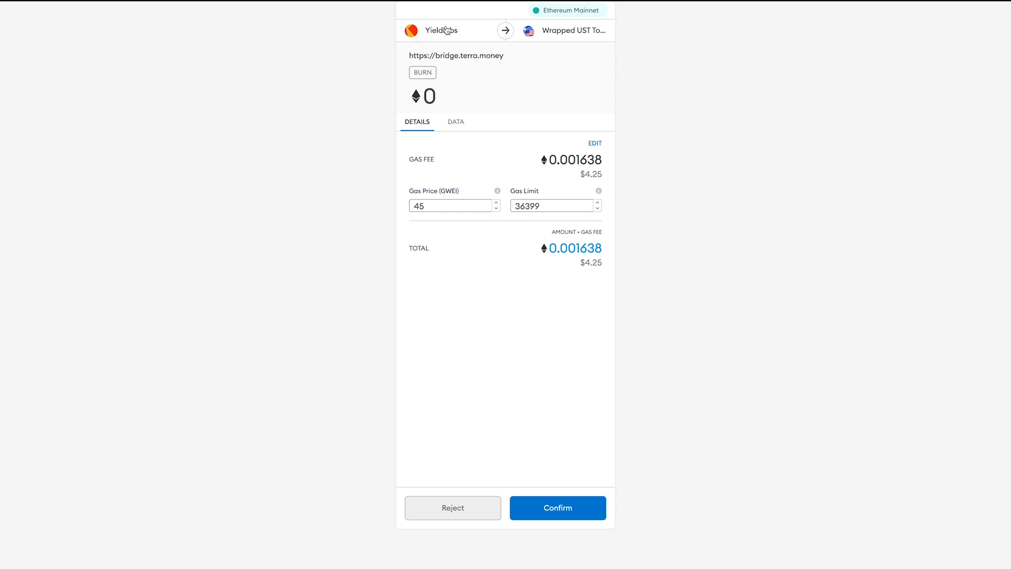
mouse_move(473, 64)
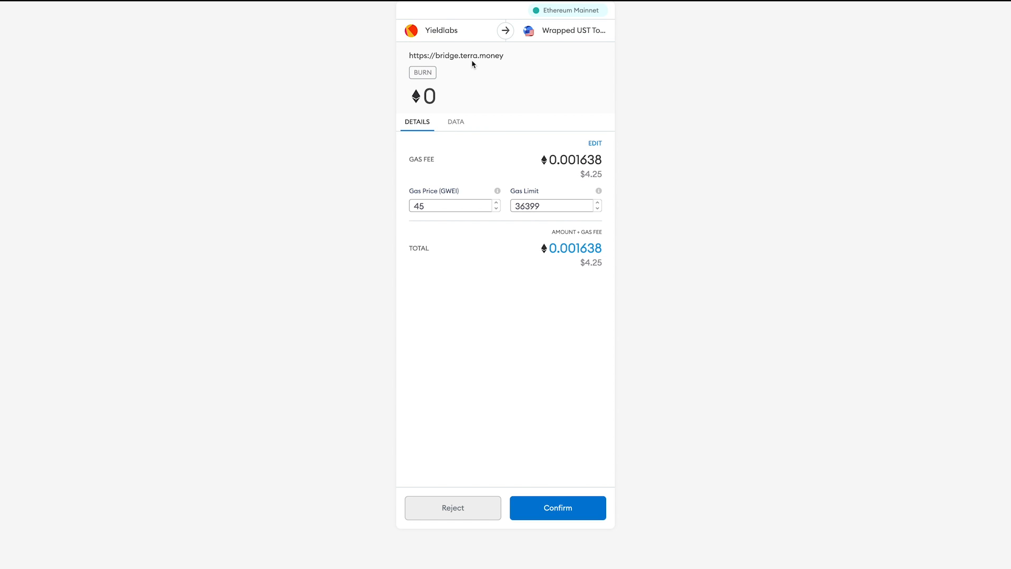
mouse_move(442, 30)
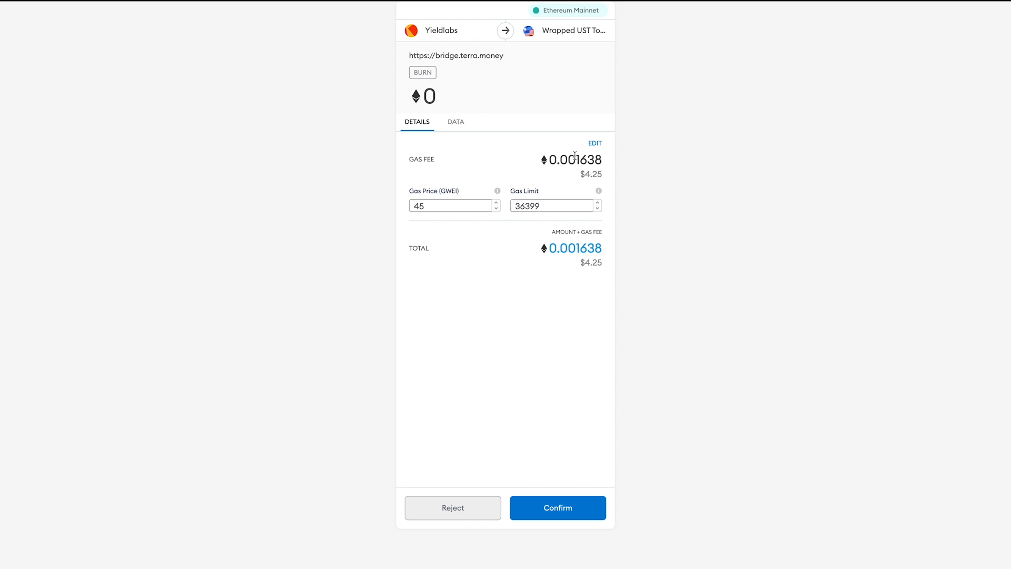
mouse_move(556, 347)
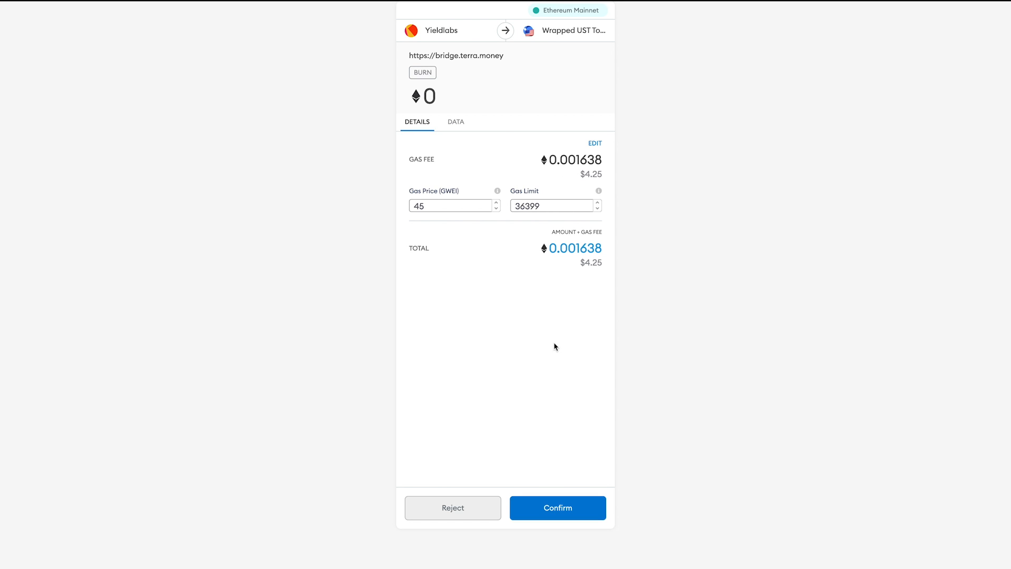
mouse_move(558, 508)
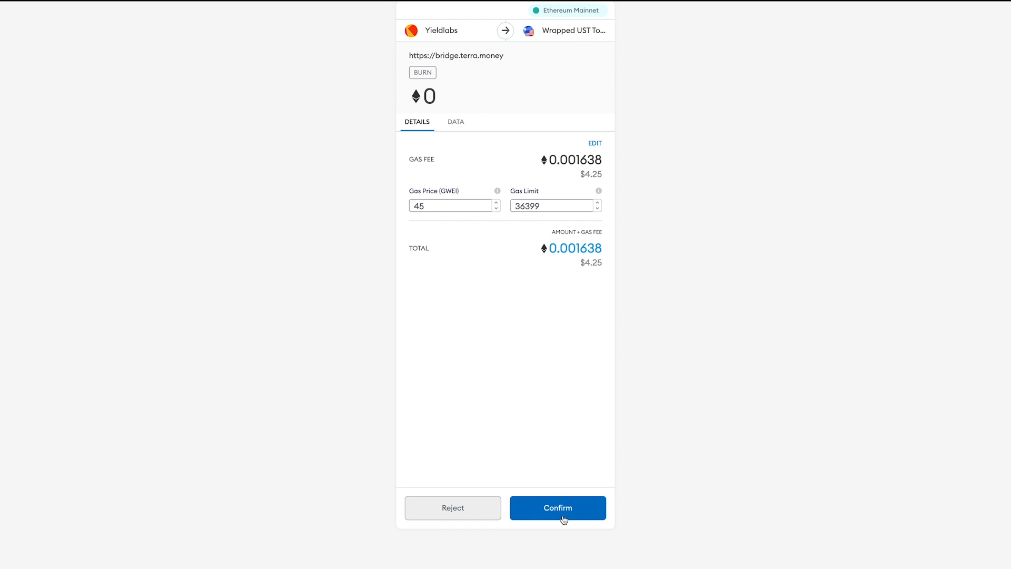
- Confirm the burn transaction with its ~$4.25 gas fee so the 100 UST transfer shows Complete
left_click(558, 508)
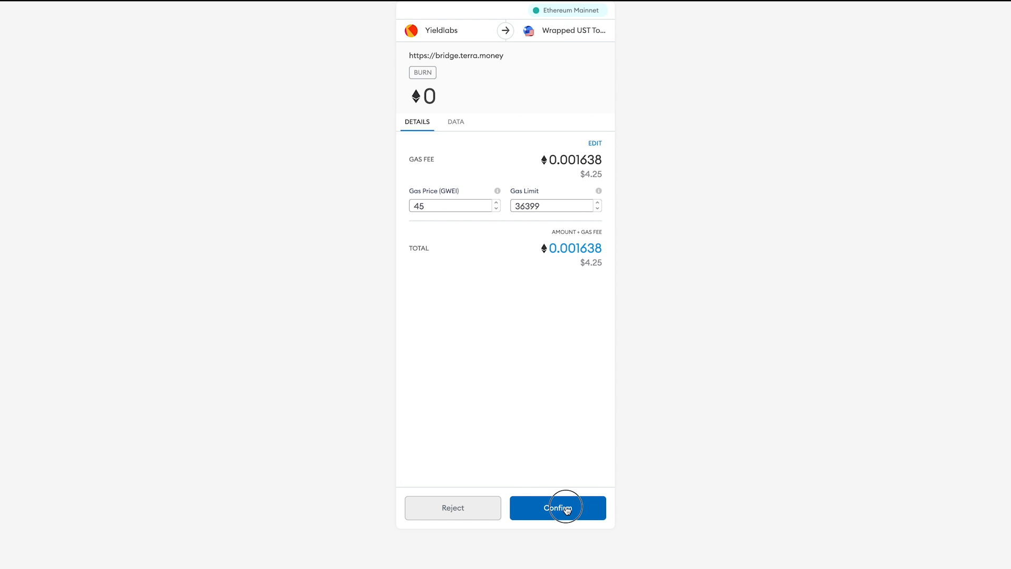
left_click(558, 508)
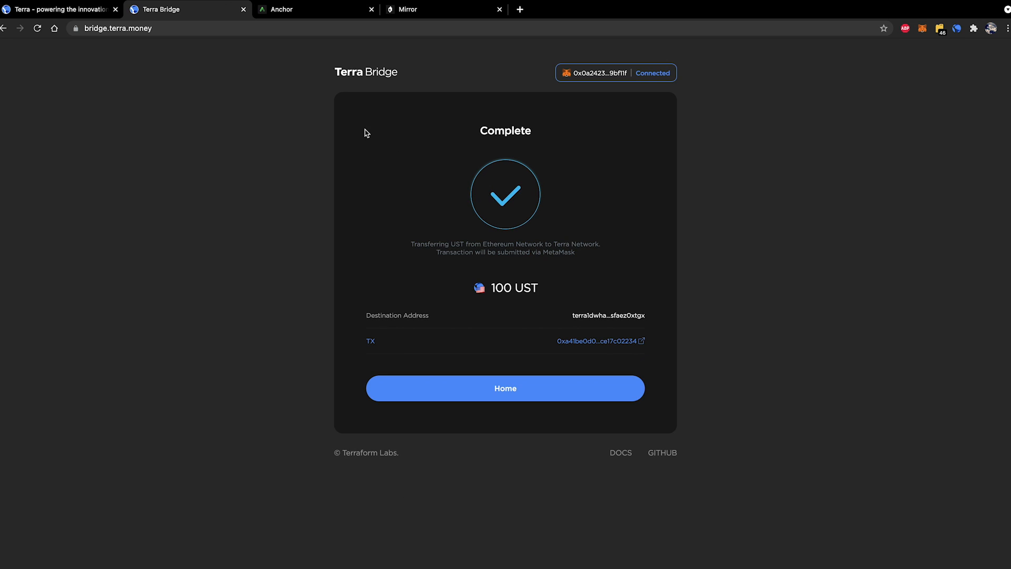
mouse_move(446, 248)
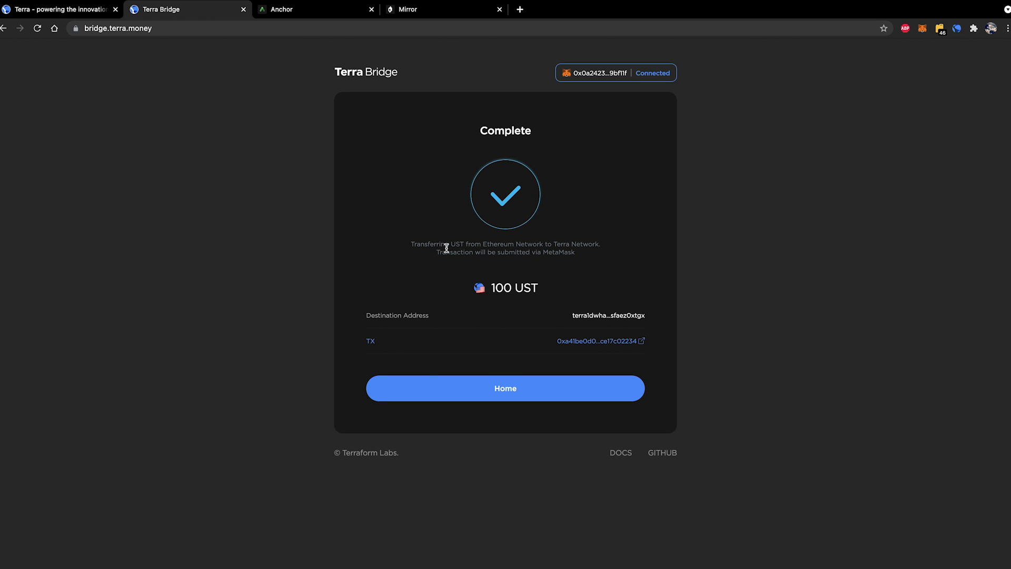
mouse_move(416, 257)
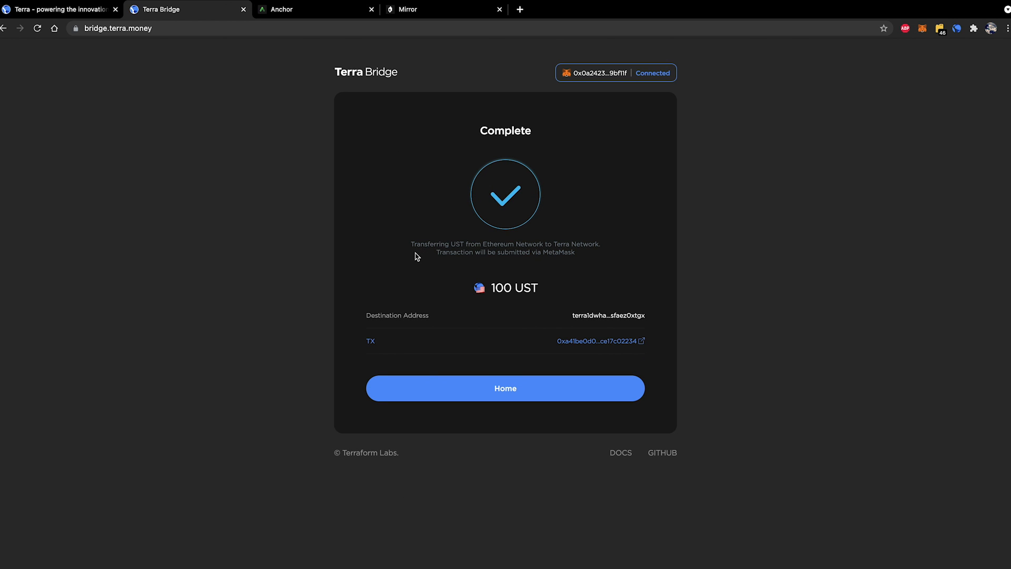
mouse_move(633, 284)
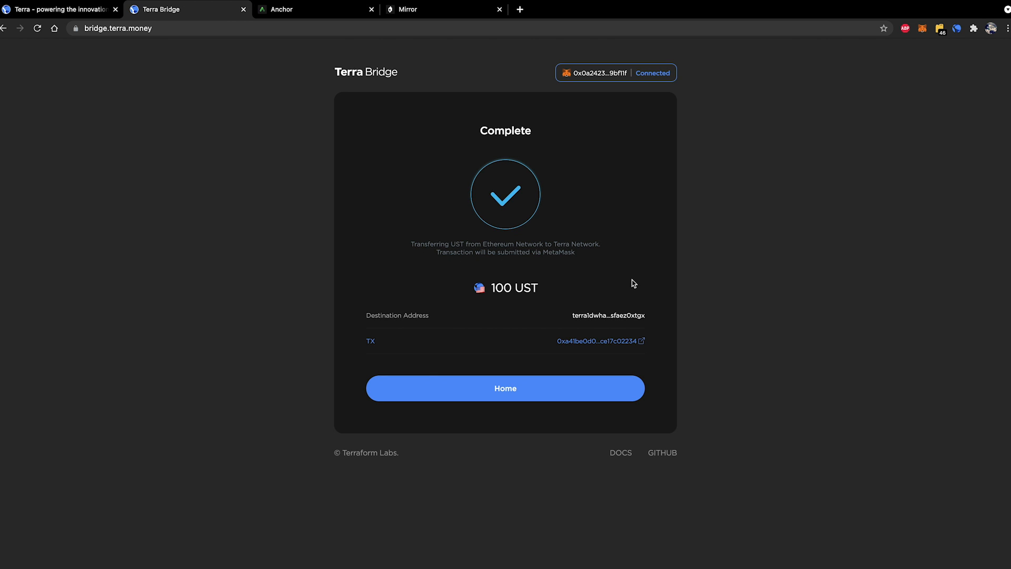
mouse_move(538, 404)
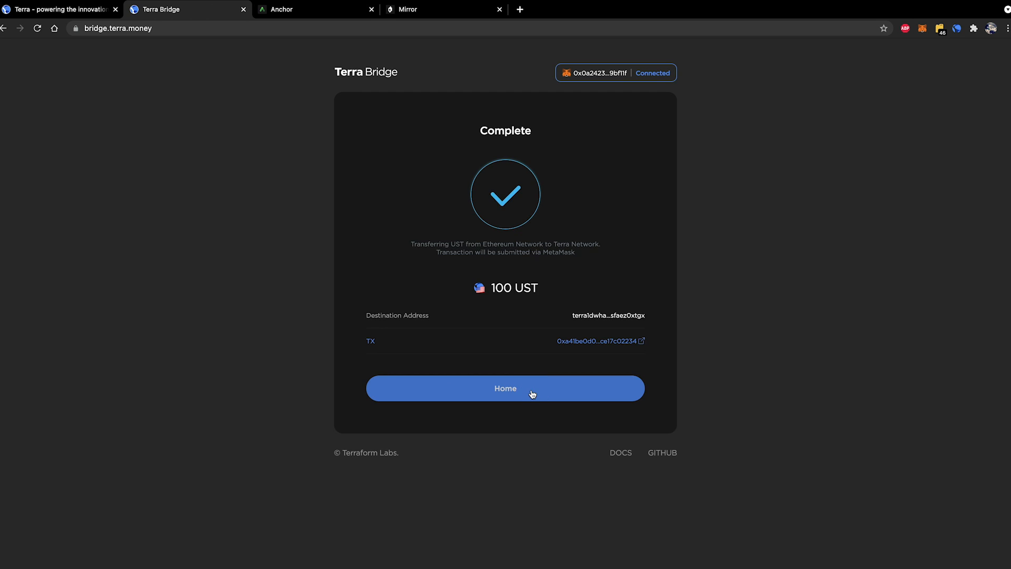
- Return Home from the completed 100 UST transfer to a fresh Ethereum-to-Terra send form
left_click(504, 388)
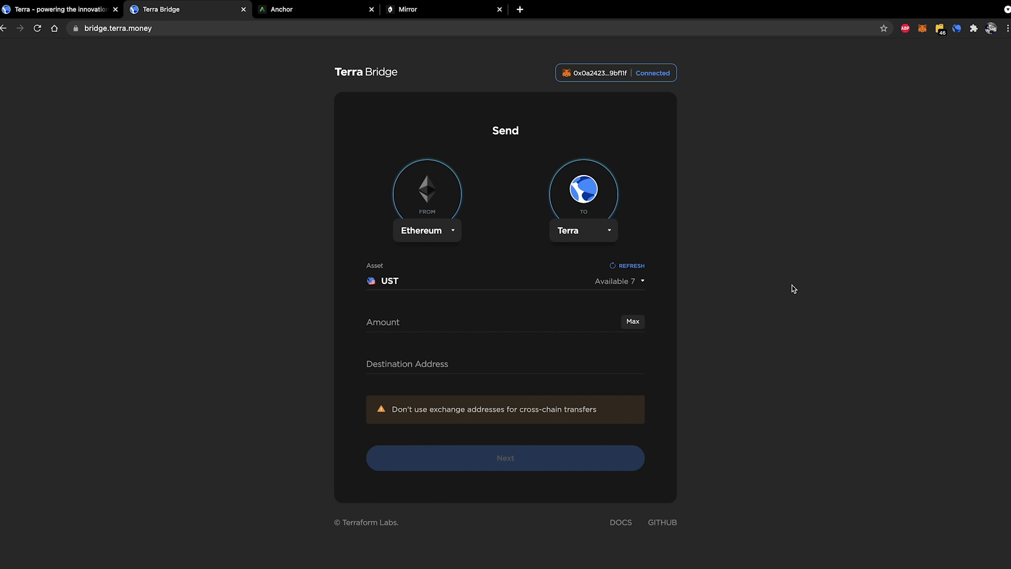
mouse_move(961, 38)
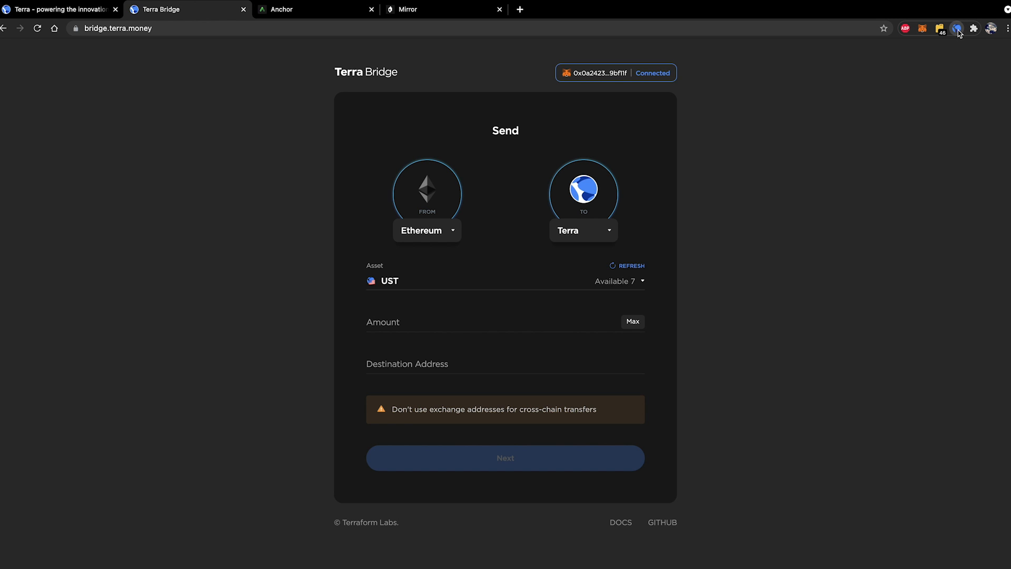
- Show the Terra Station wallet extension to check whether the bridged UST arrived
left_click(958, 29)
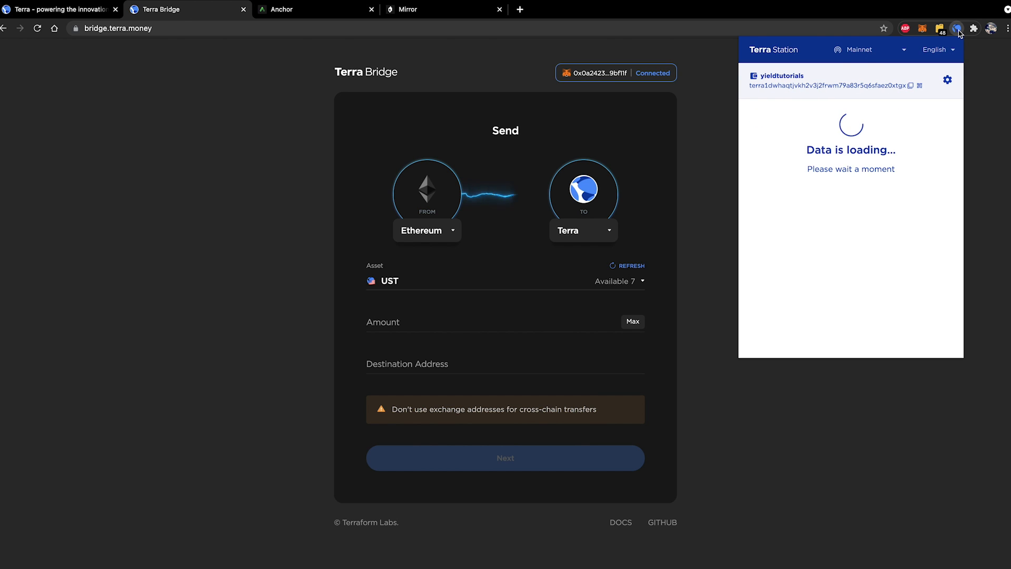